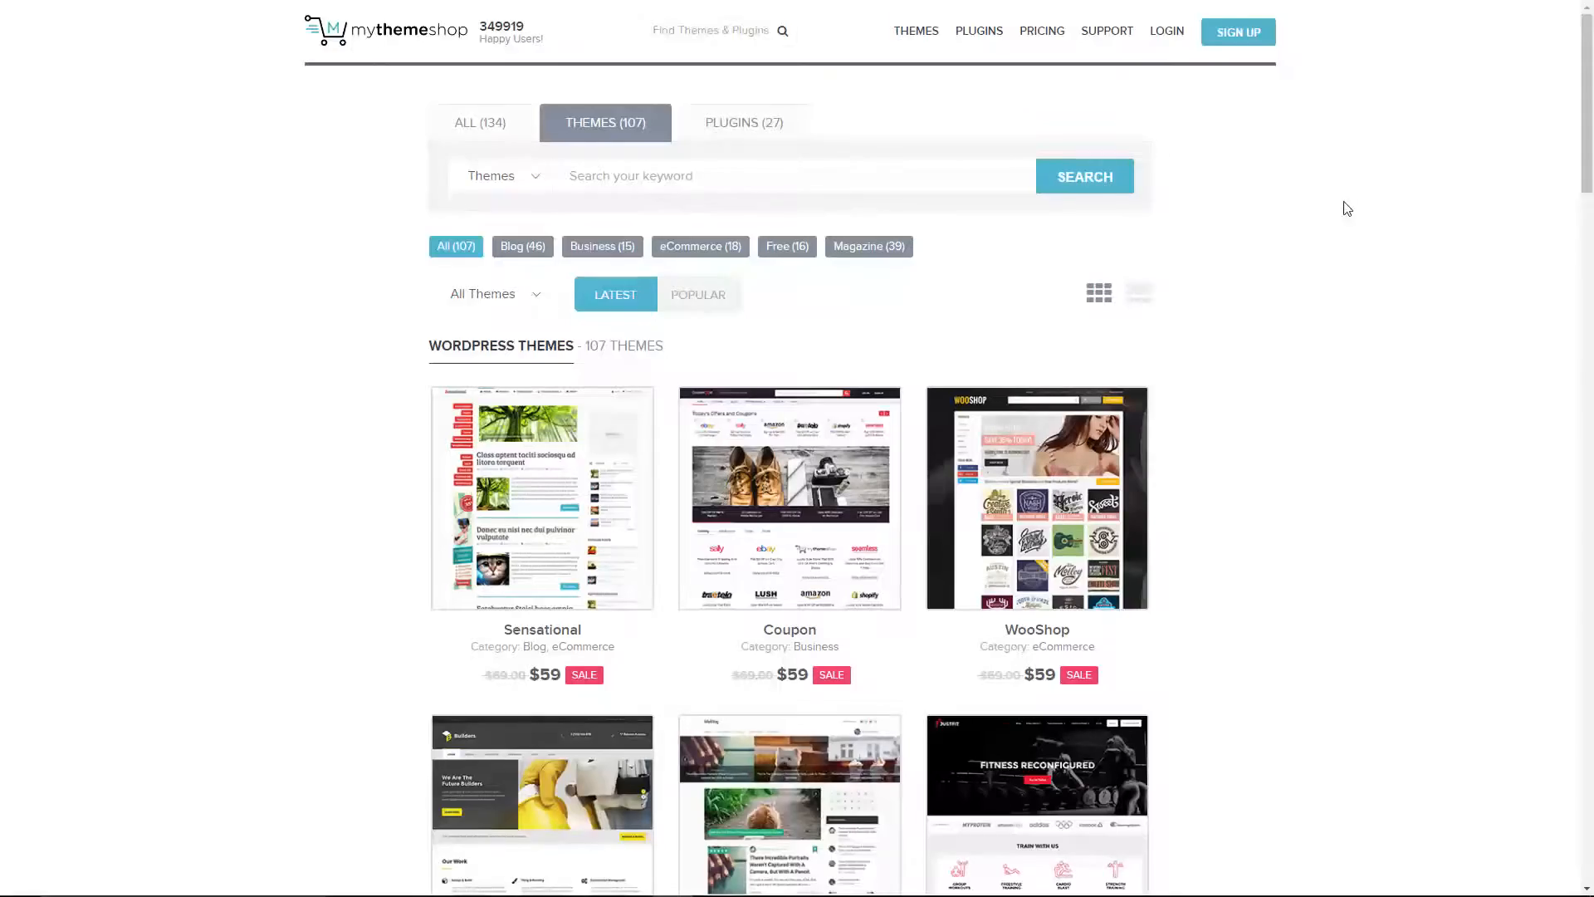
Scroll through the MyThemeShop and ThemeForest theme listings
scroll("down", 3)
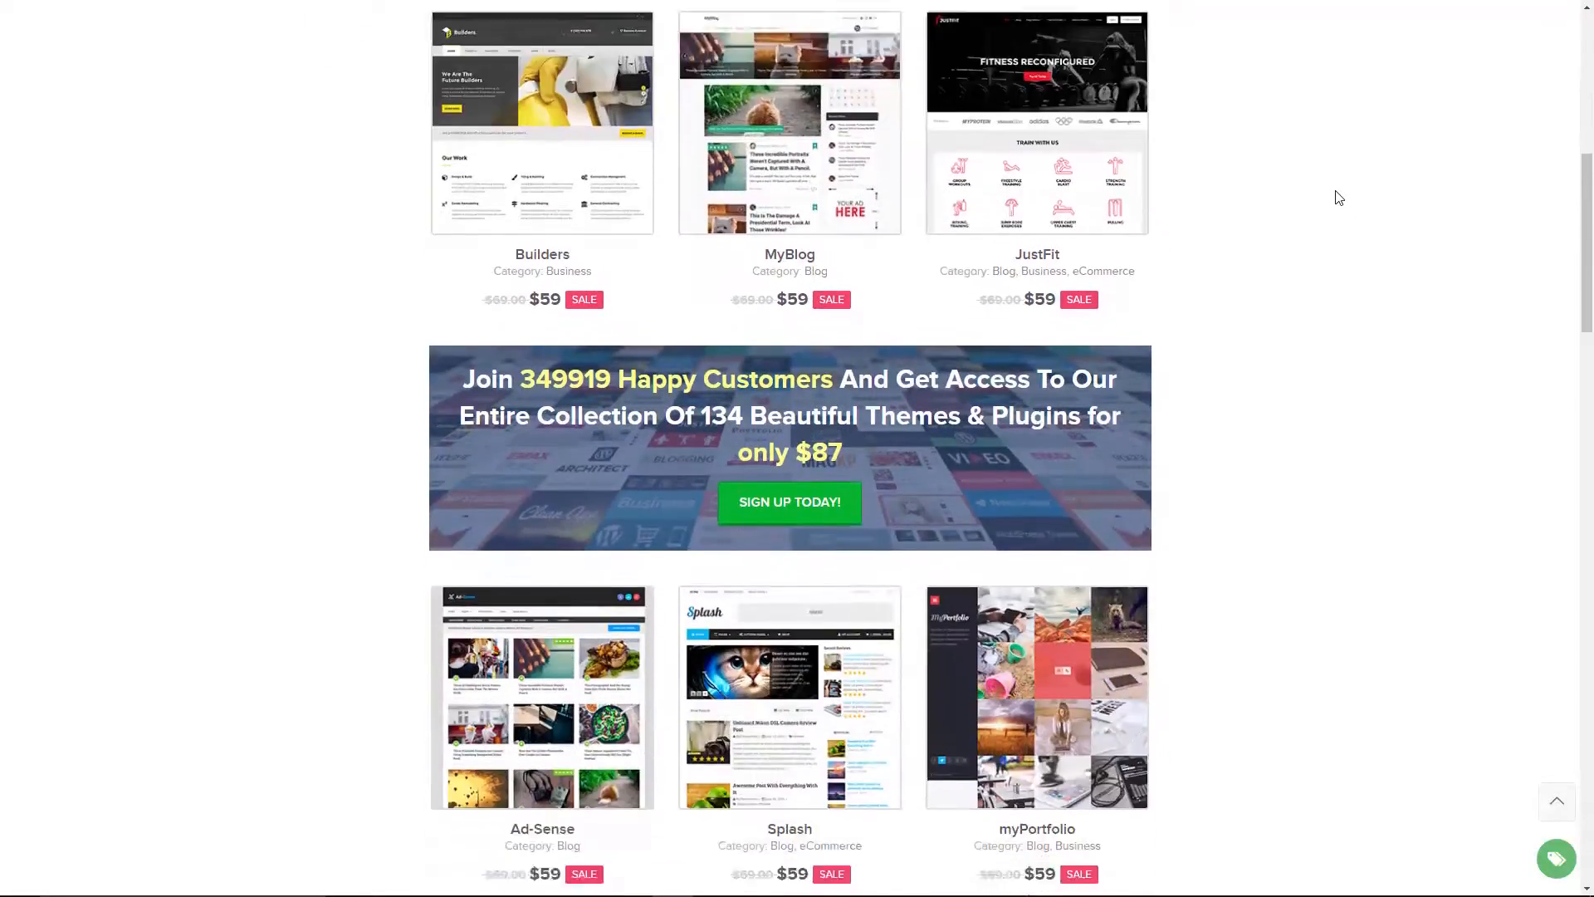
scroll("down", 3)
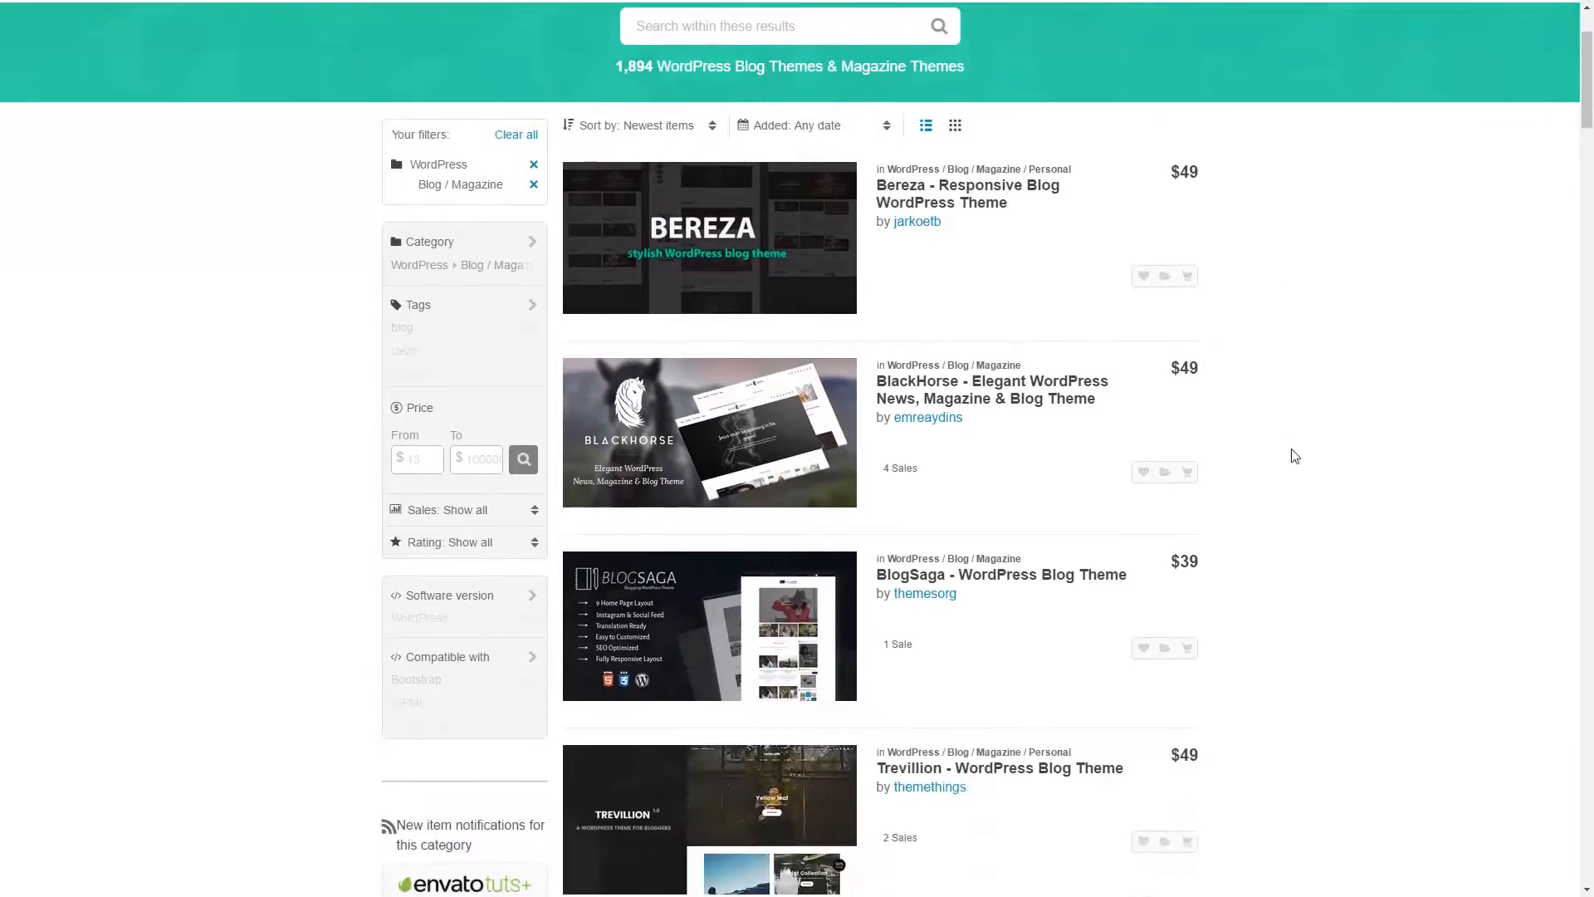
scroll("down", 3)
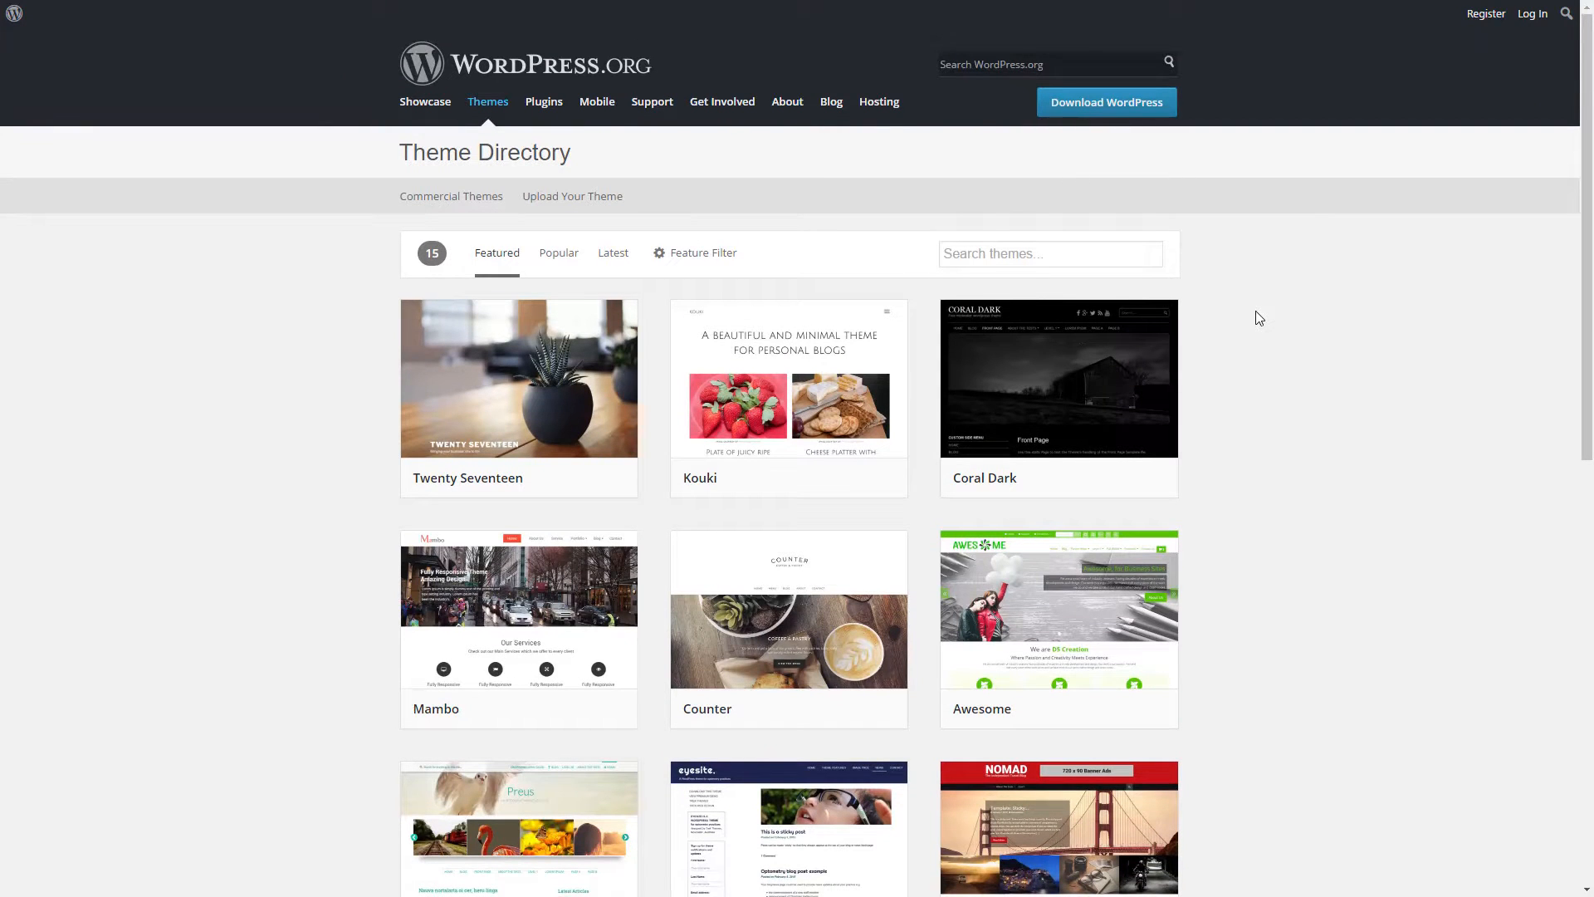
Show the WordPress.org Theme Directory's Popular themes and scroll through them
left_click(558, 252)
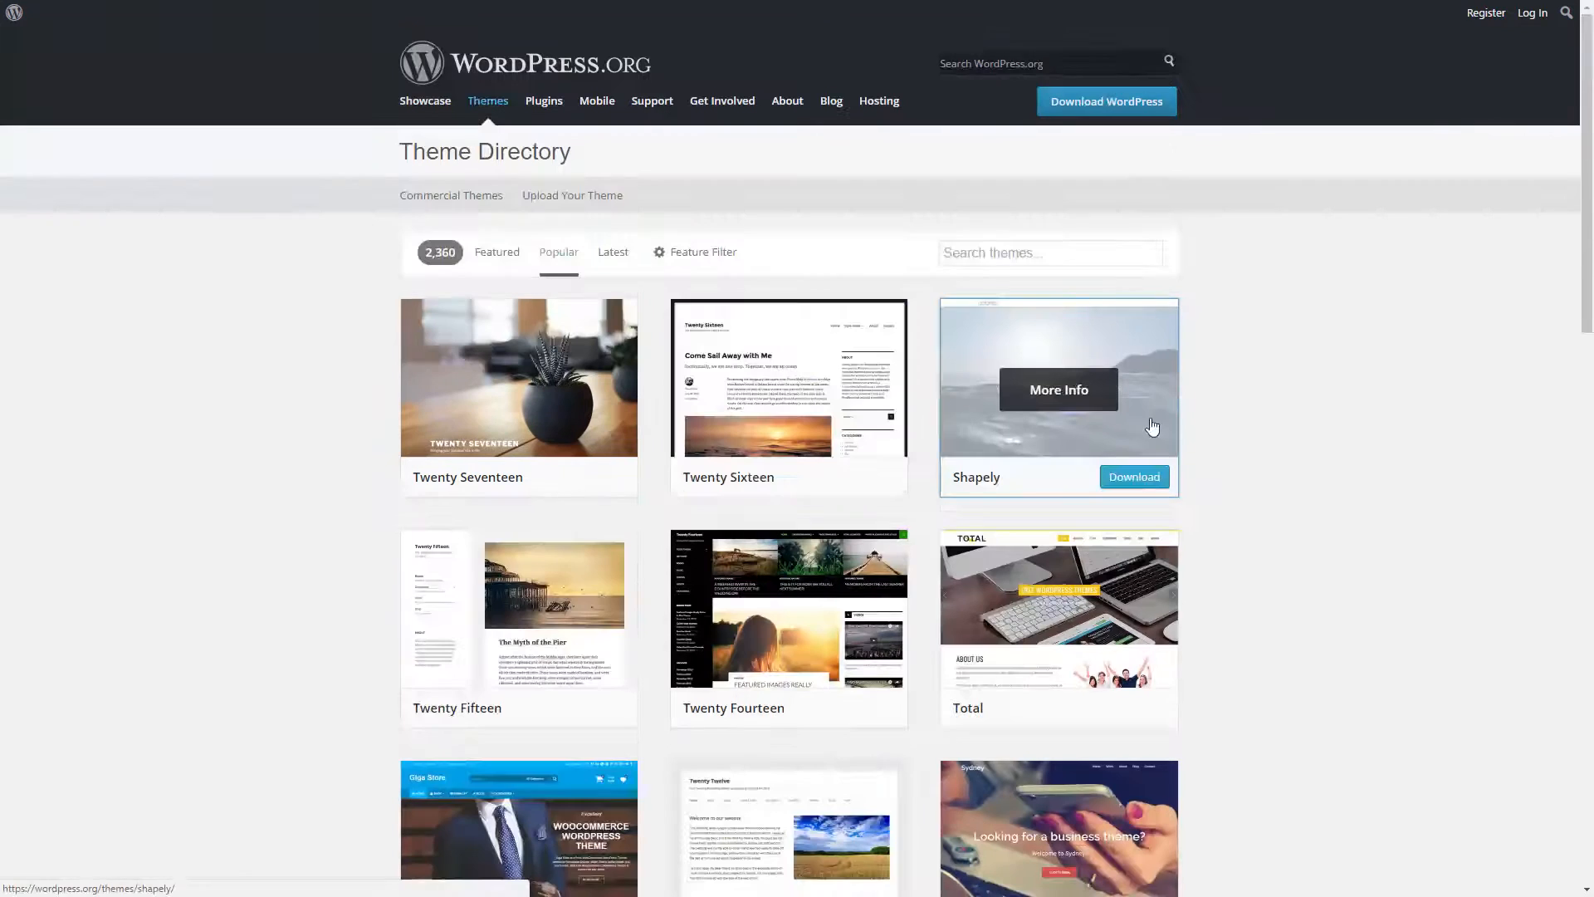
scroll("down", 3)
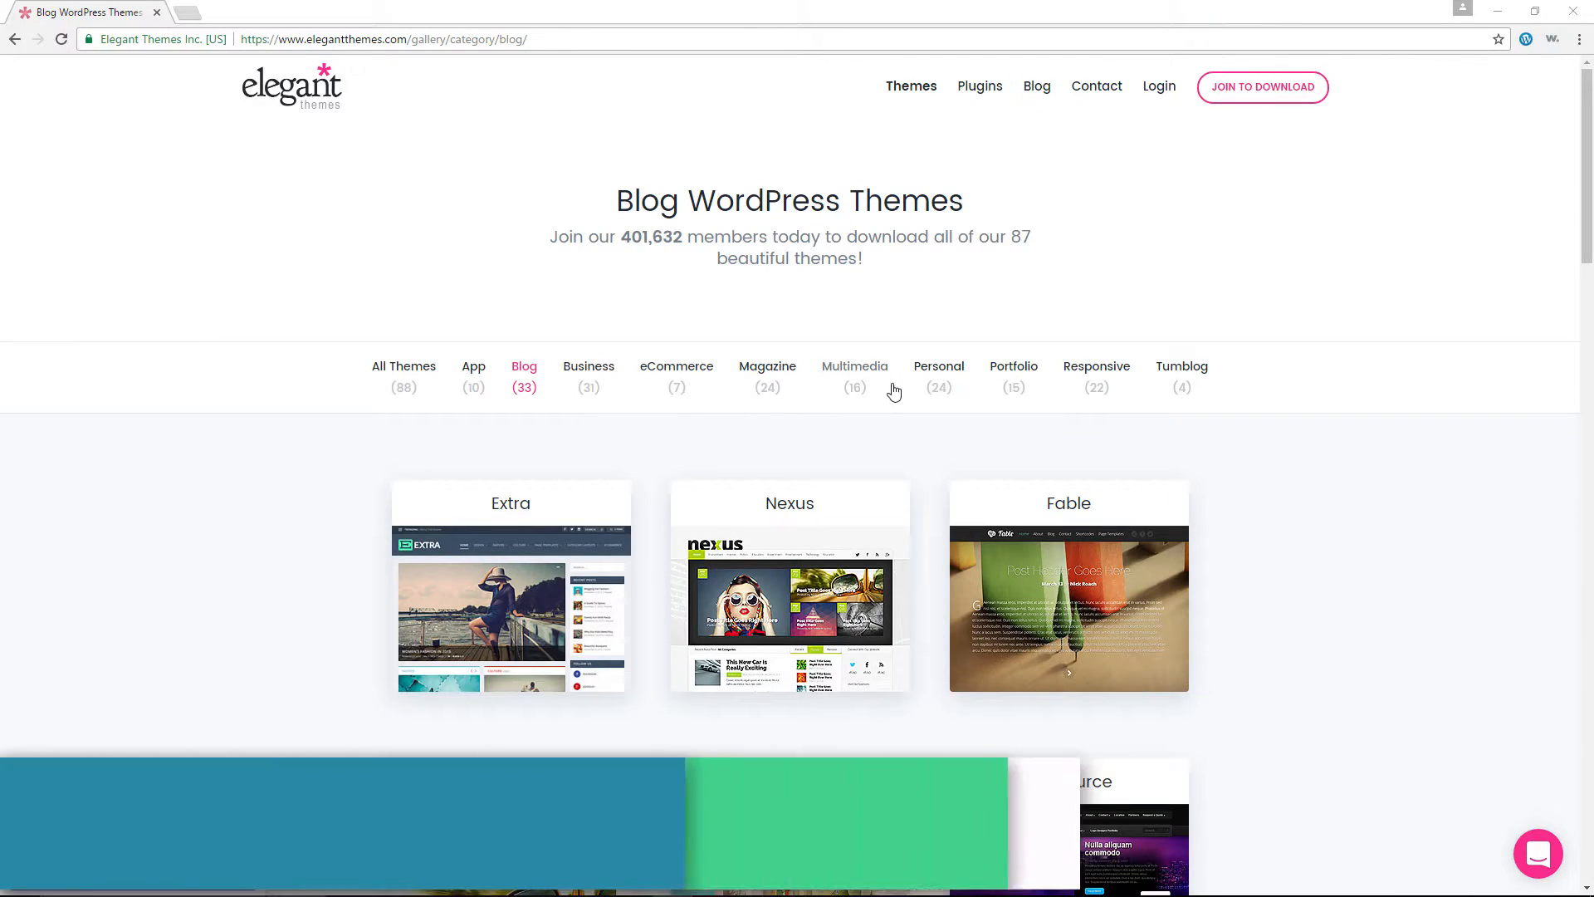
Filter Elegant Themes to the Personal category, then open the WordPress.org Feature Filter
left_click(938, 366)
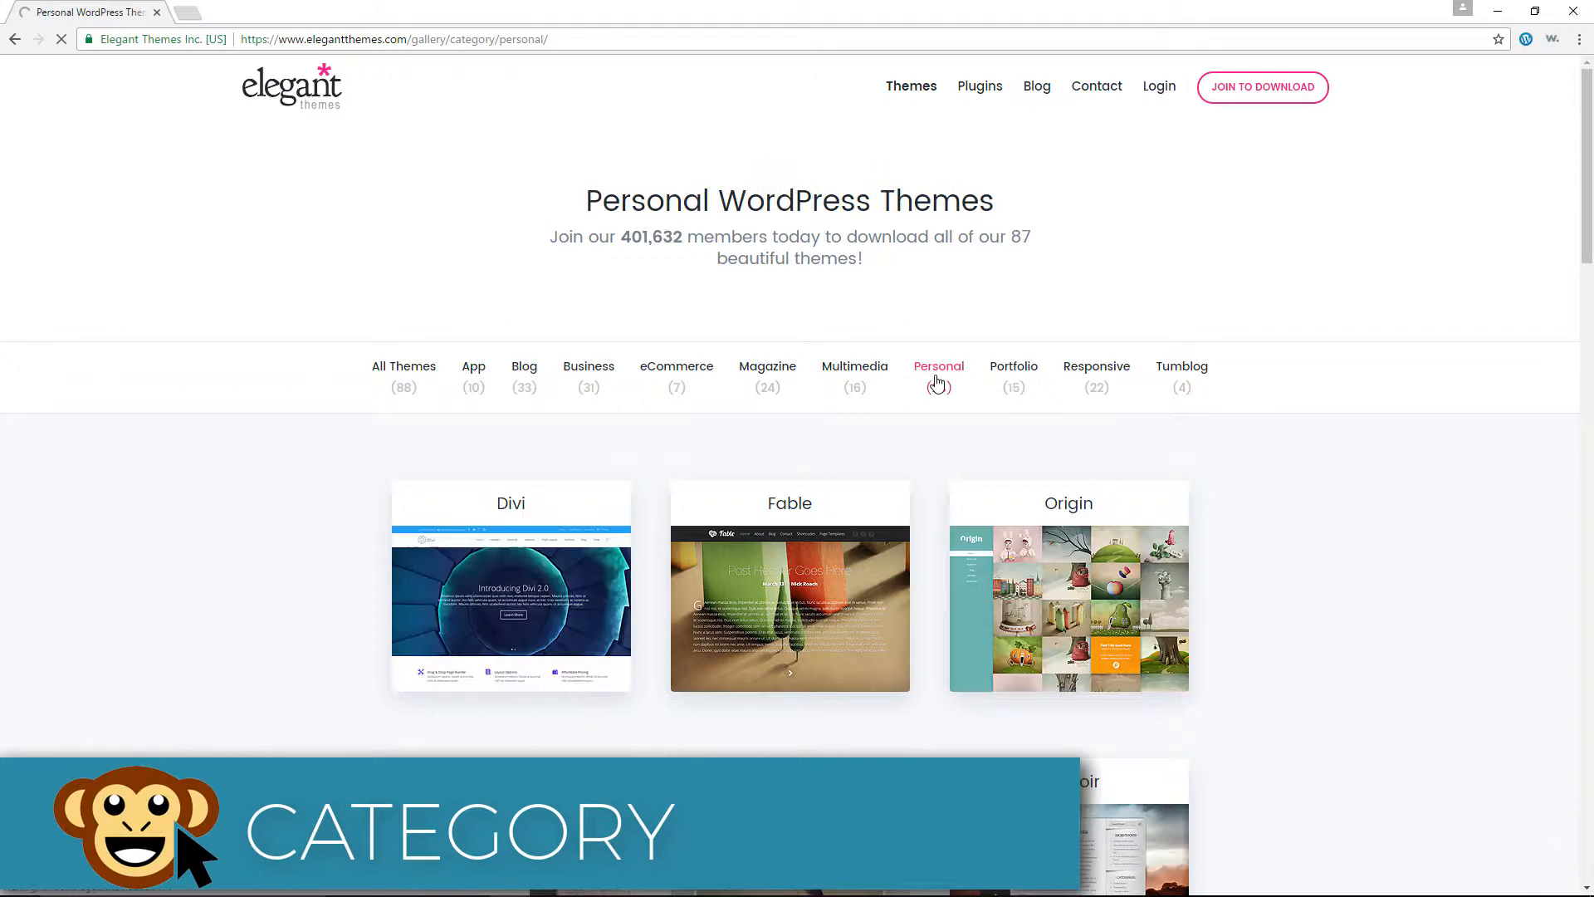
scroll("down", 3)
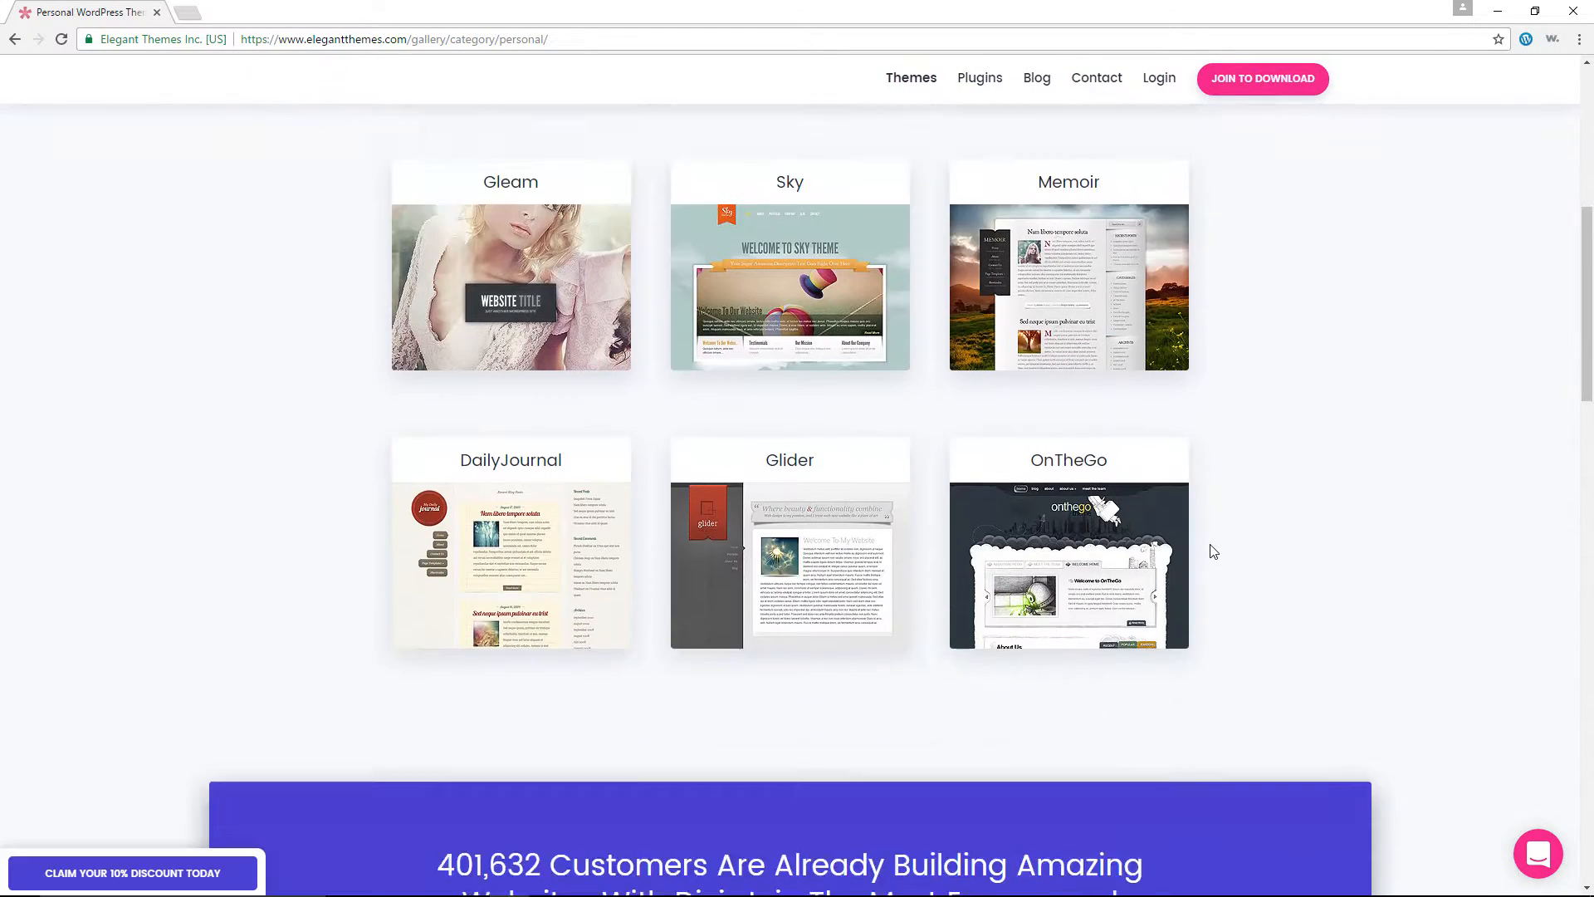
scroll("down", 3)
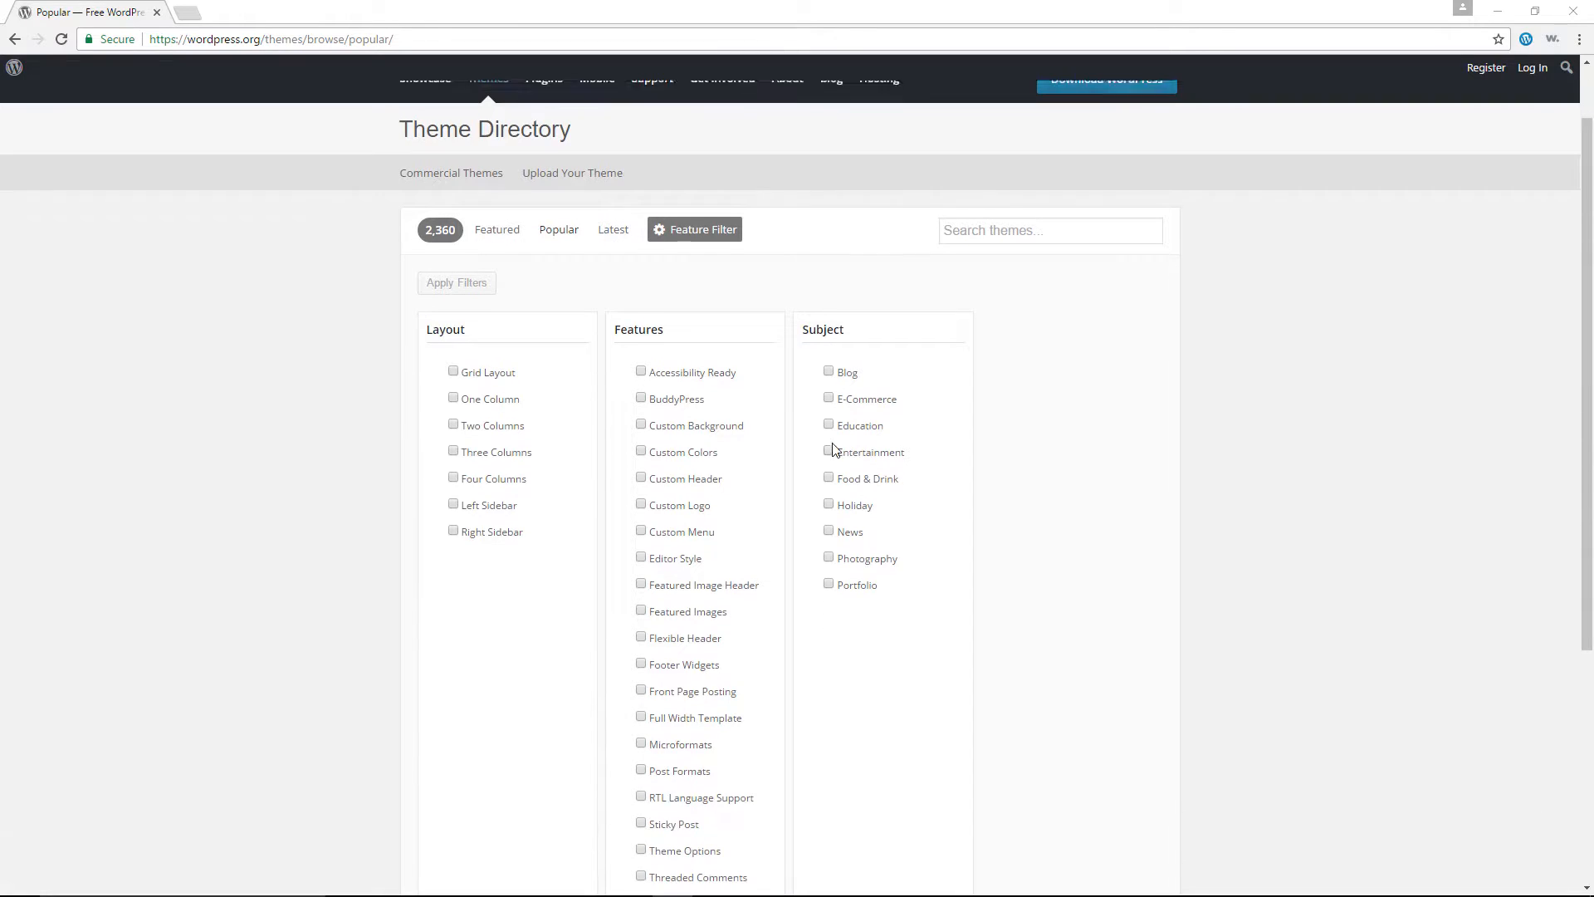
left_click(830, 420)
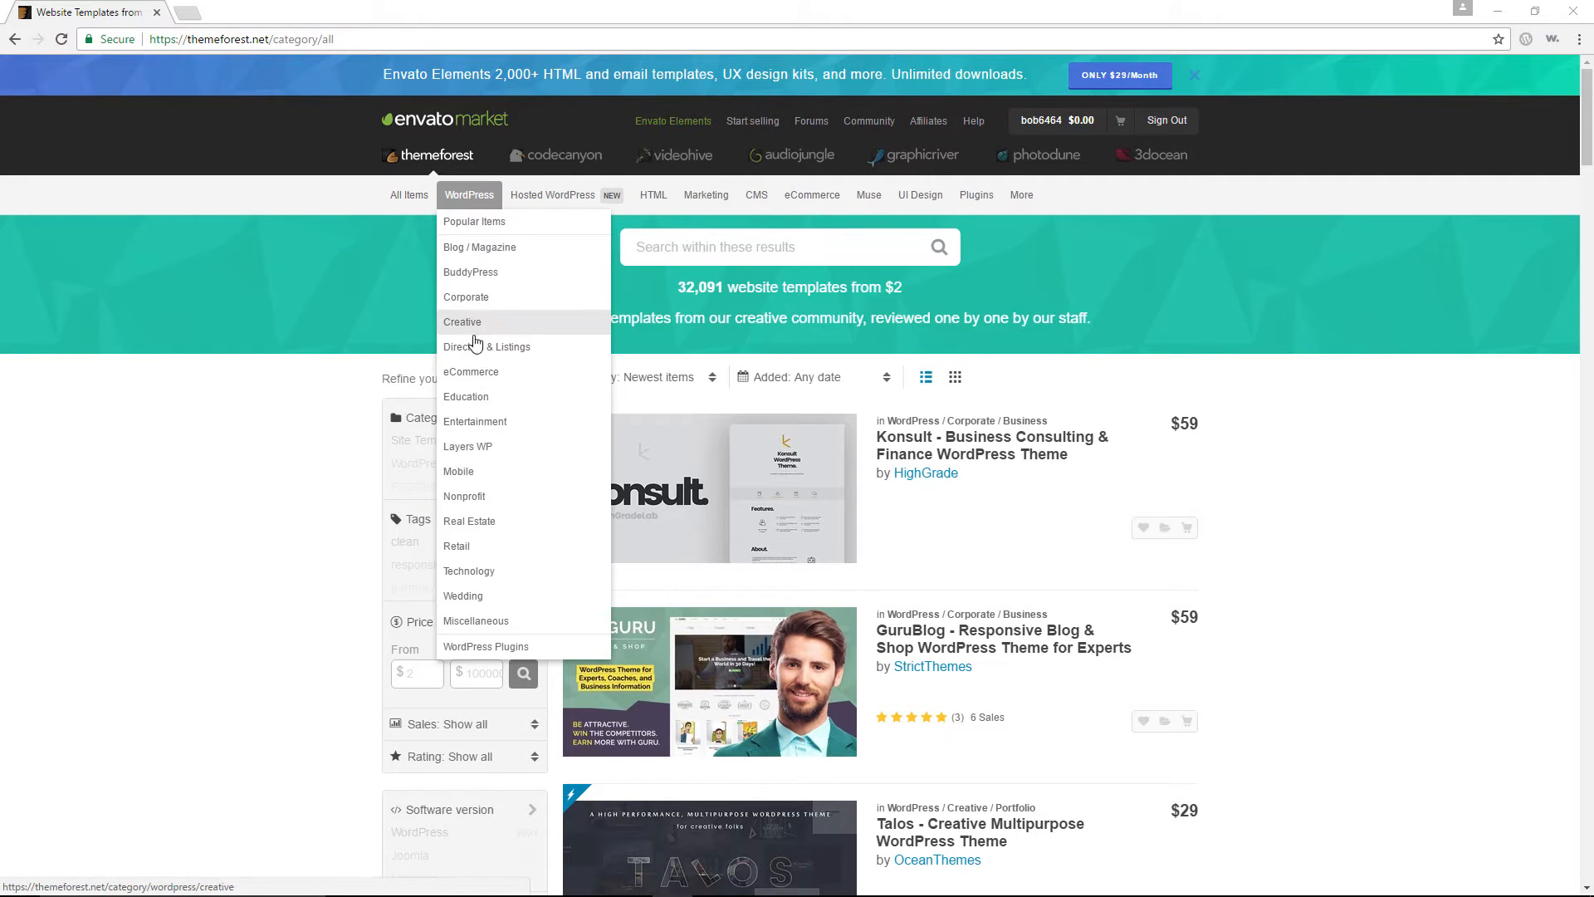
mouse_move(483, 640)
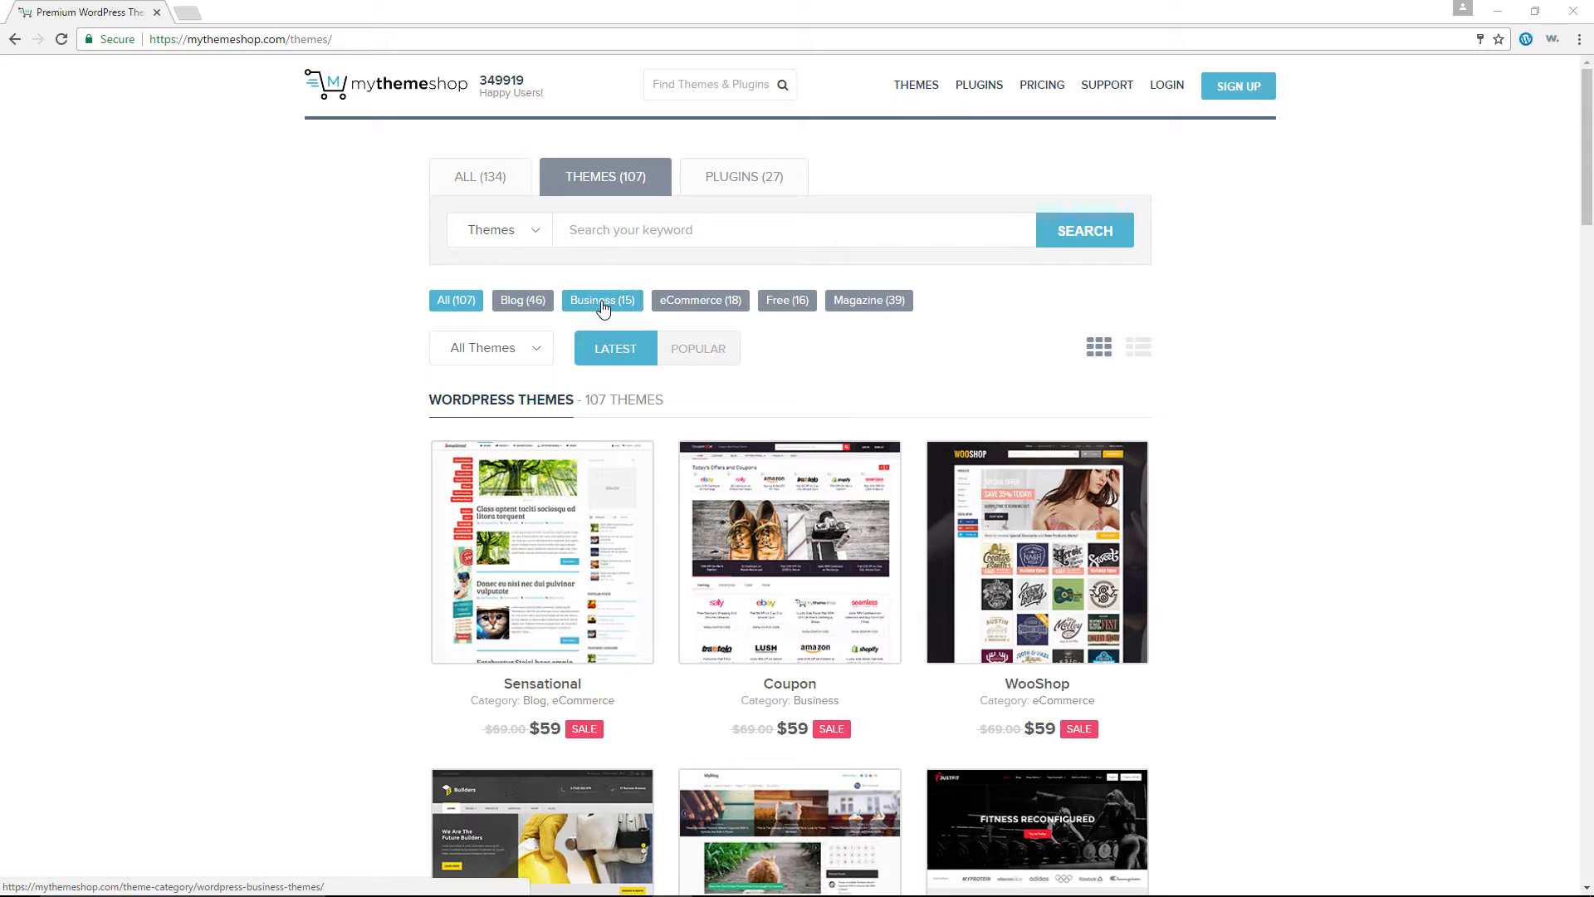
Filter MyThemeShop to its 15 Business themes and pick one to view
left_click(602, 300)
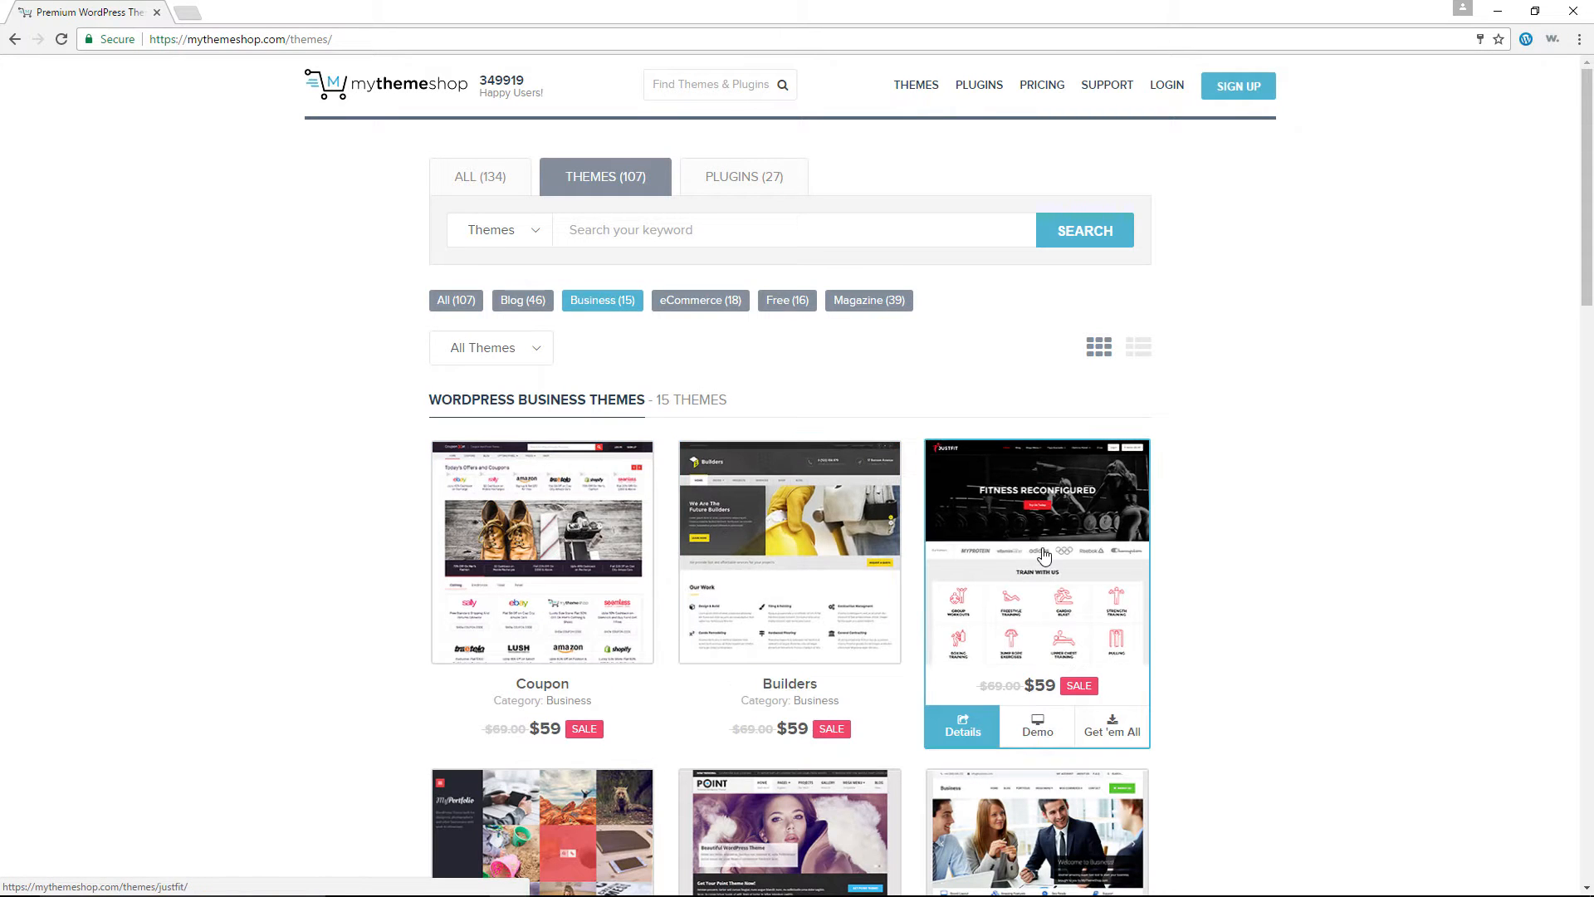
scroll("down", 3)
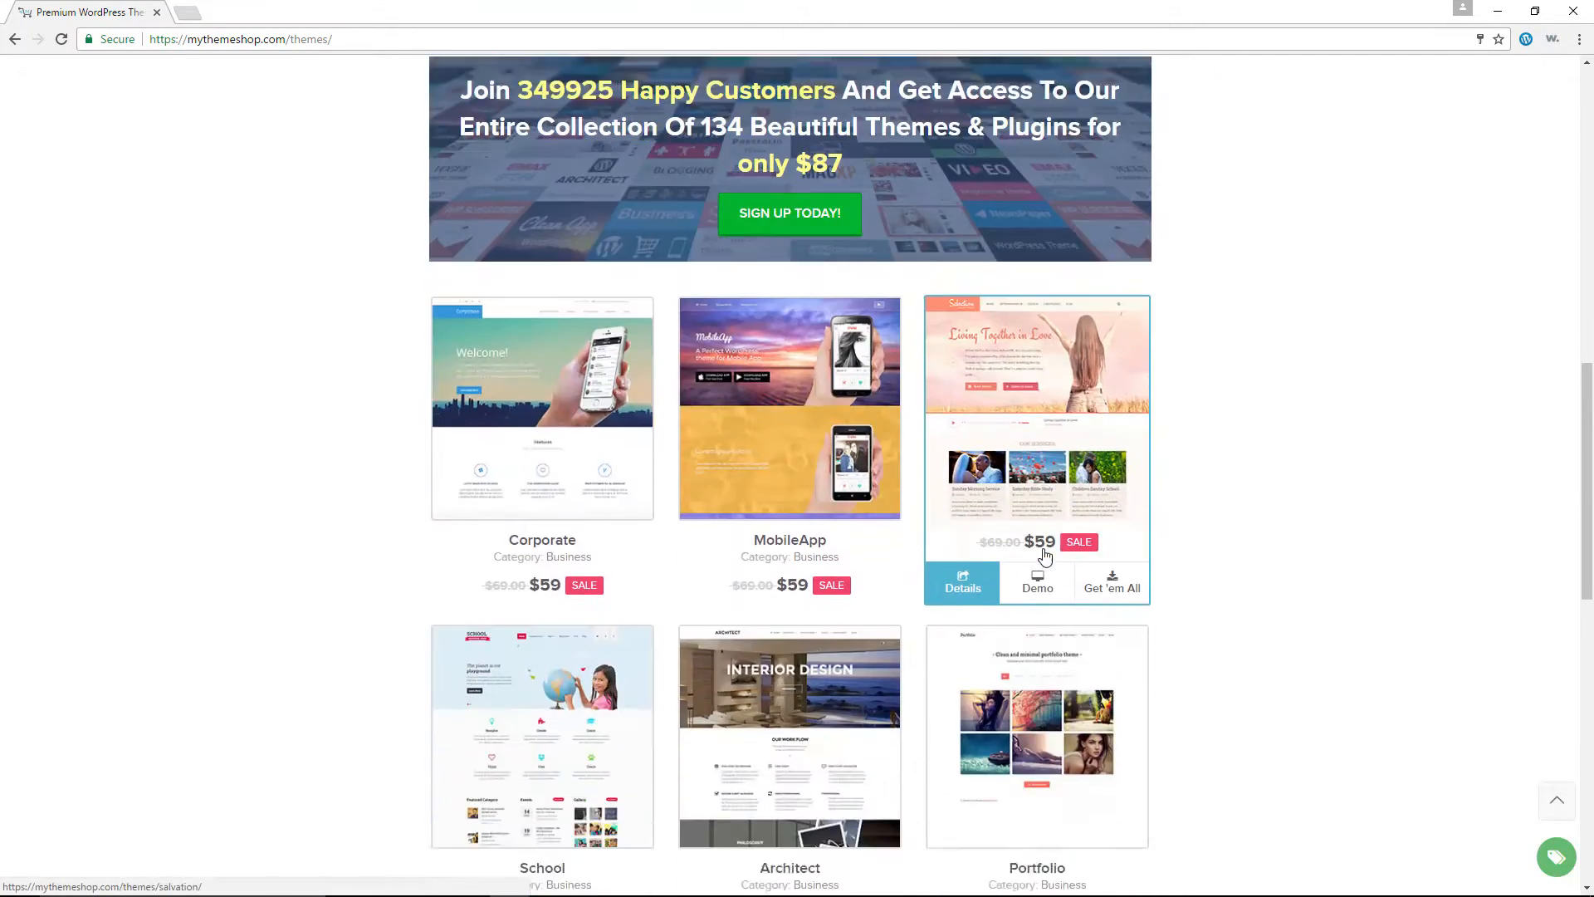
left_click(1037, 580)
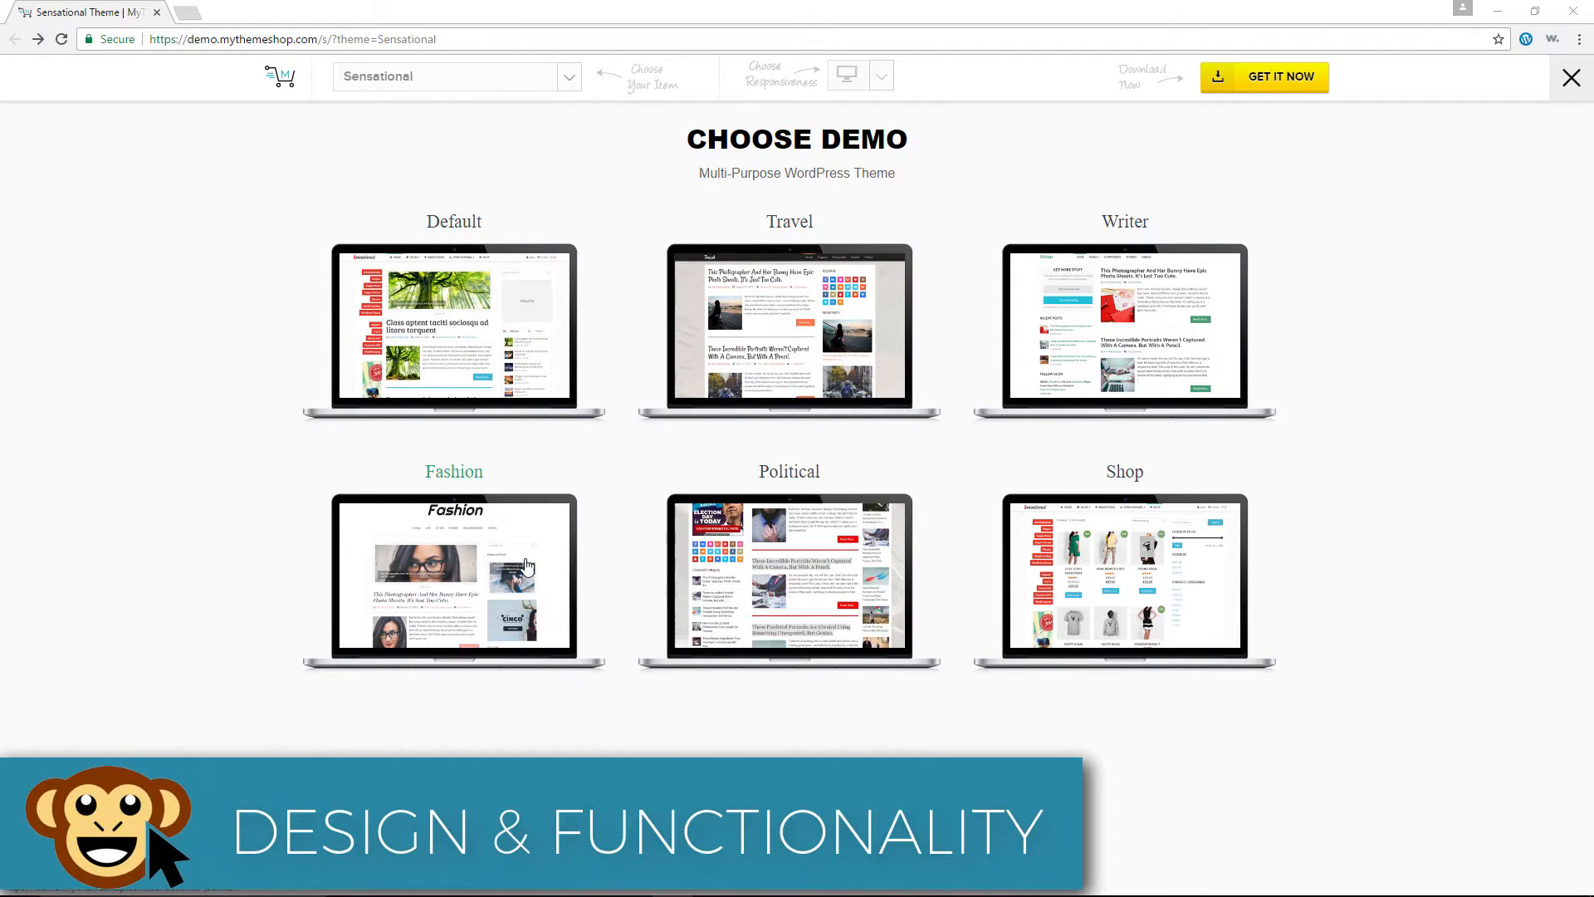
Preview the theme's Fashion demo, advancing the featured slider and opening its Blog page
left_click(453, 579)
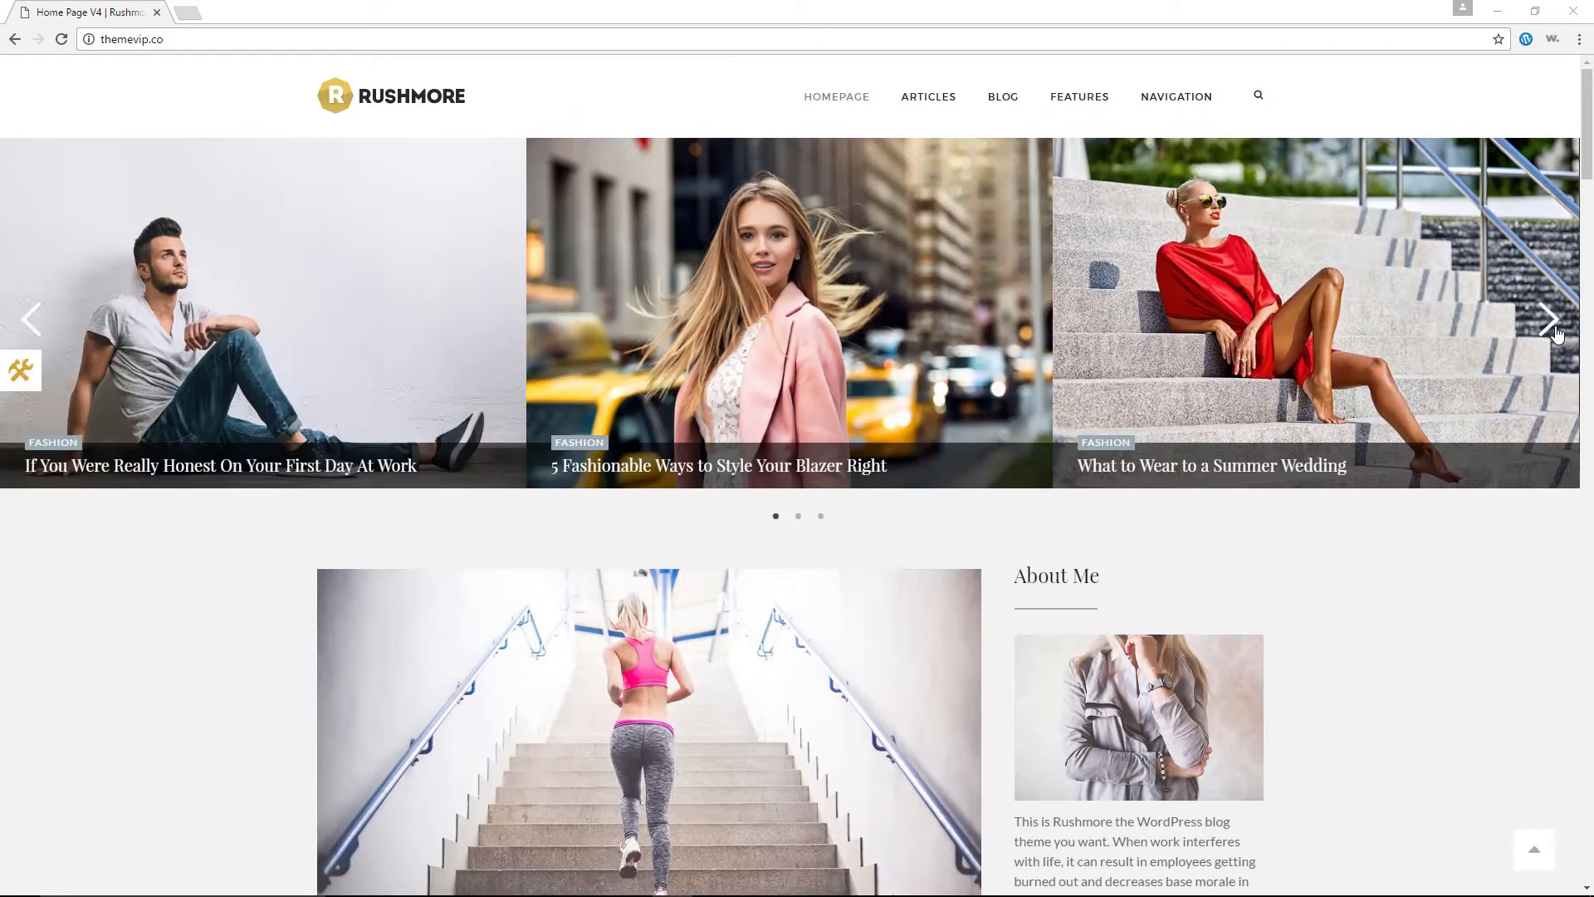
left_click(1552, 317)
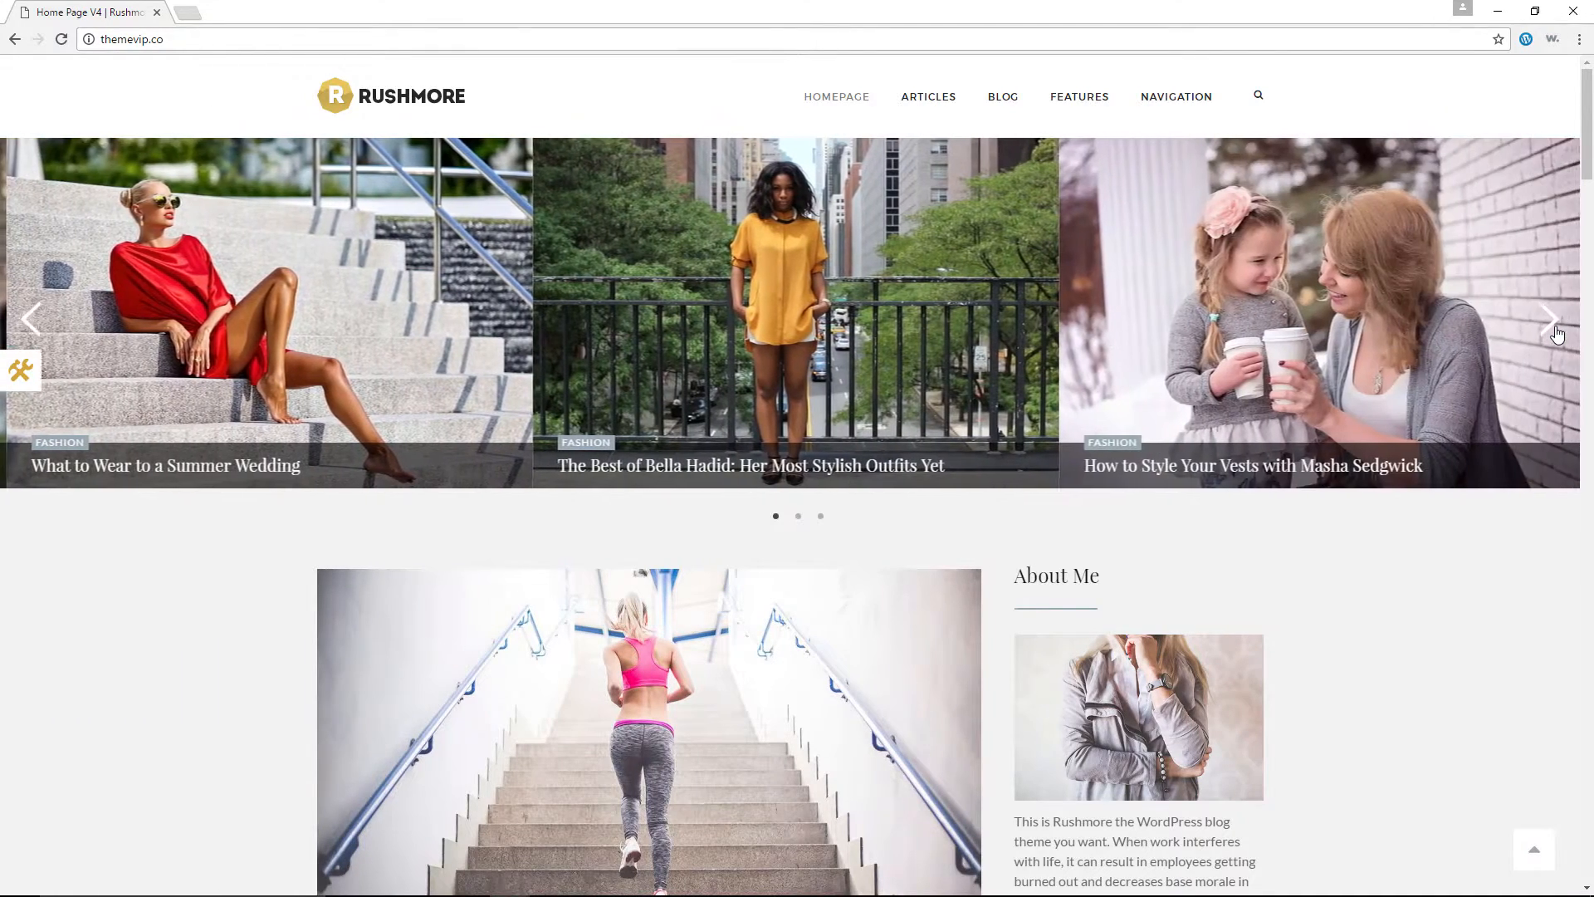
left_click(1001, 97)
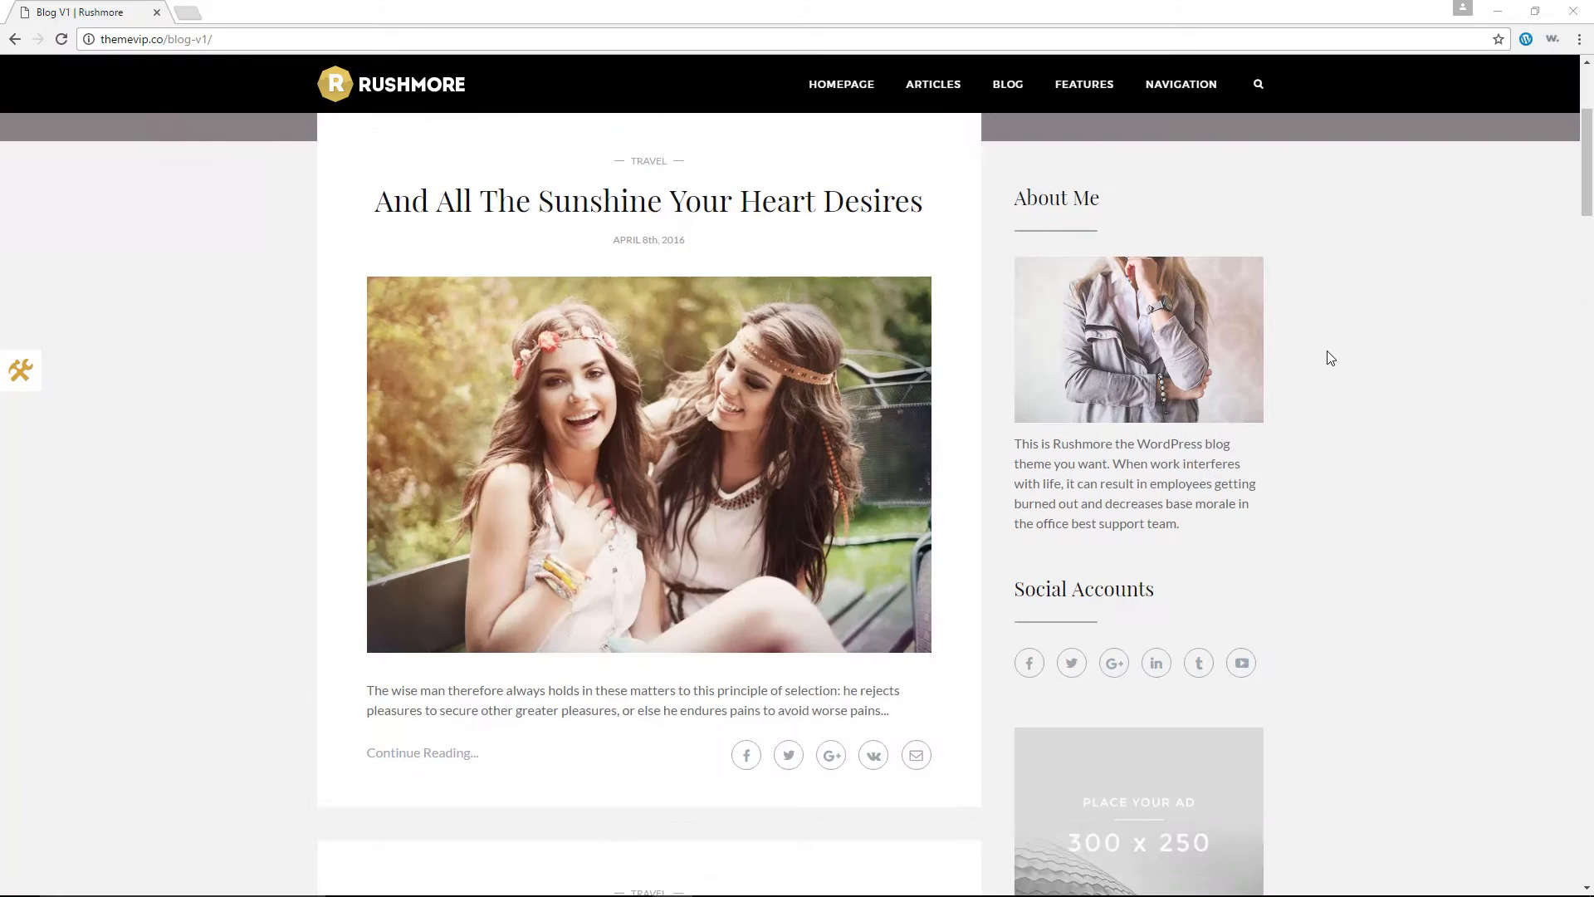
Scroll the Builders product page through its summary and included features
scroll("down", 3)
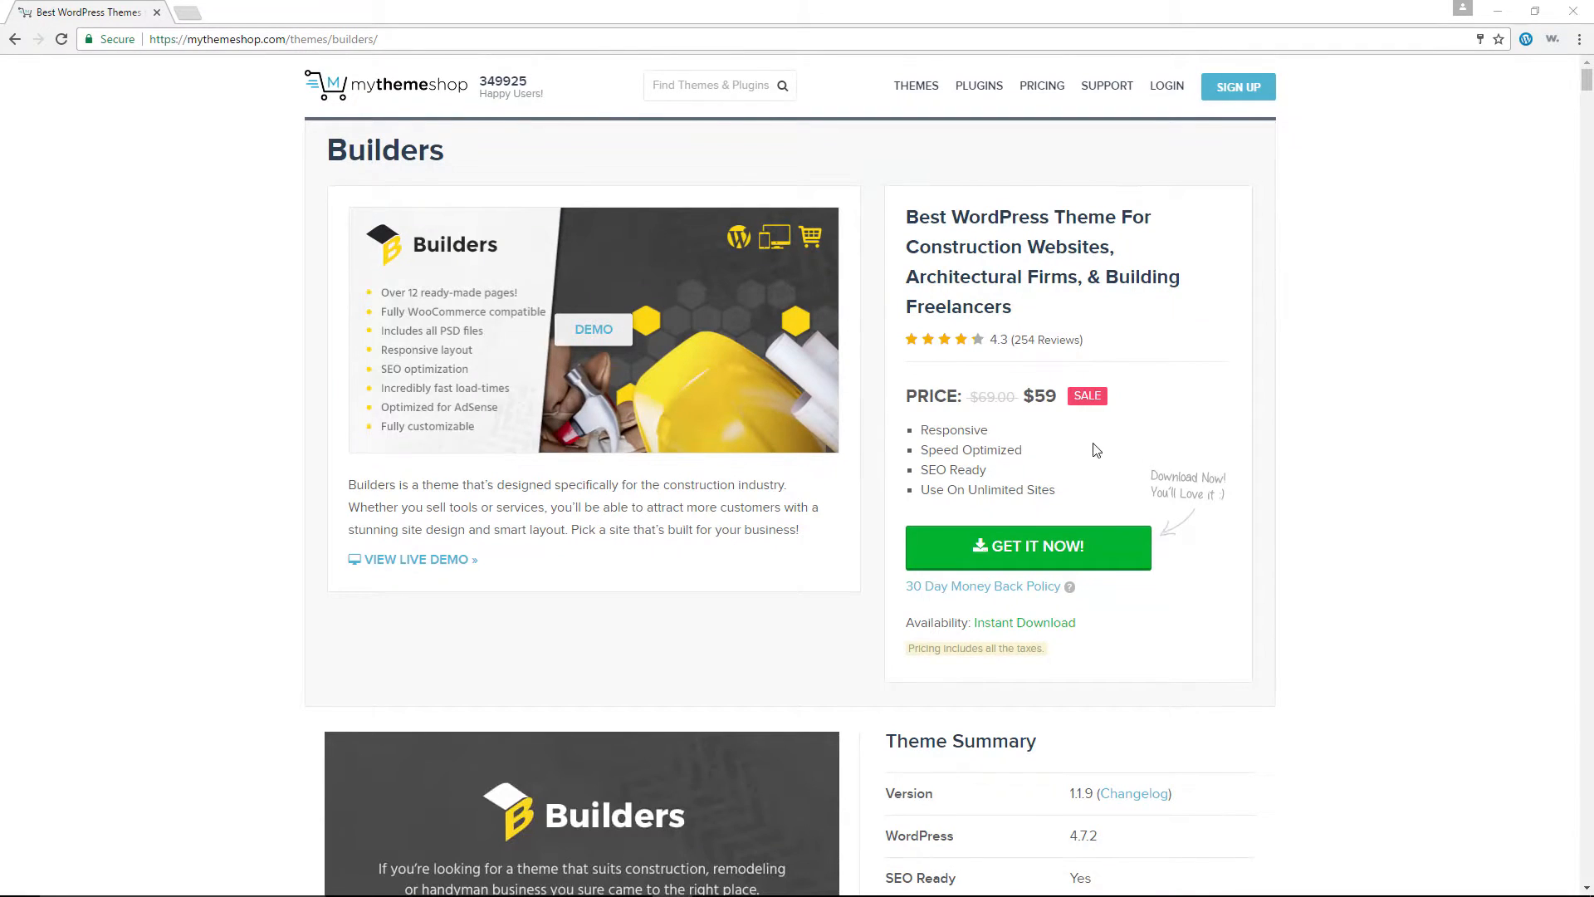
scroll("down", 3)
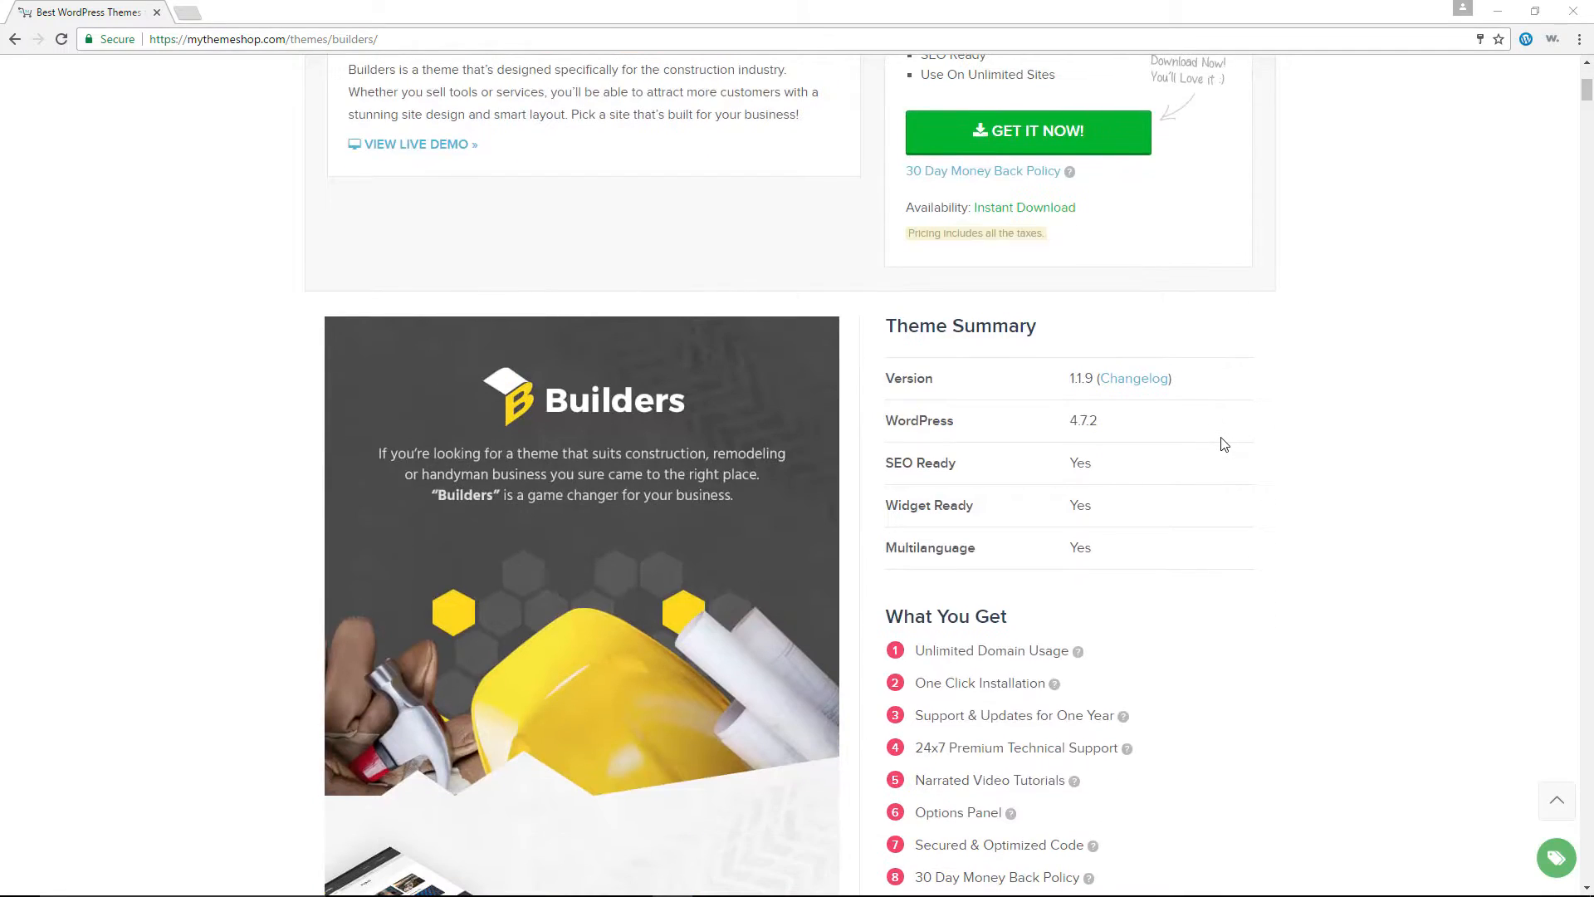
scroll("down", 3)
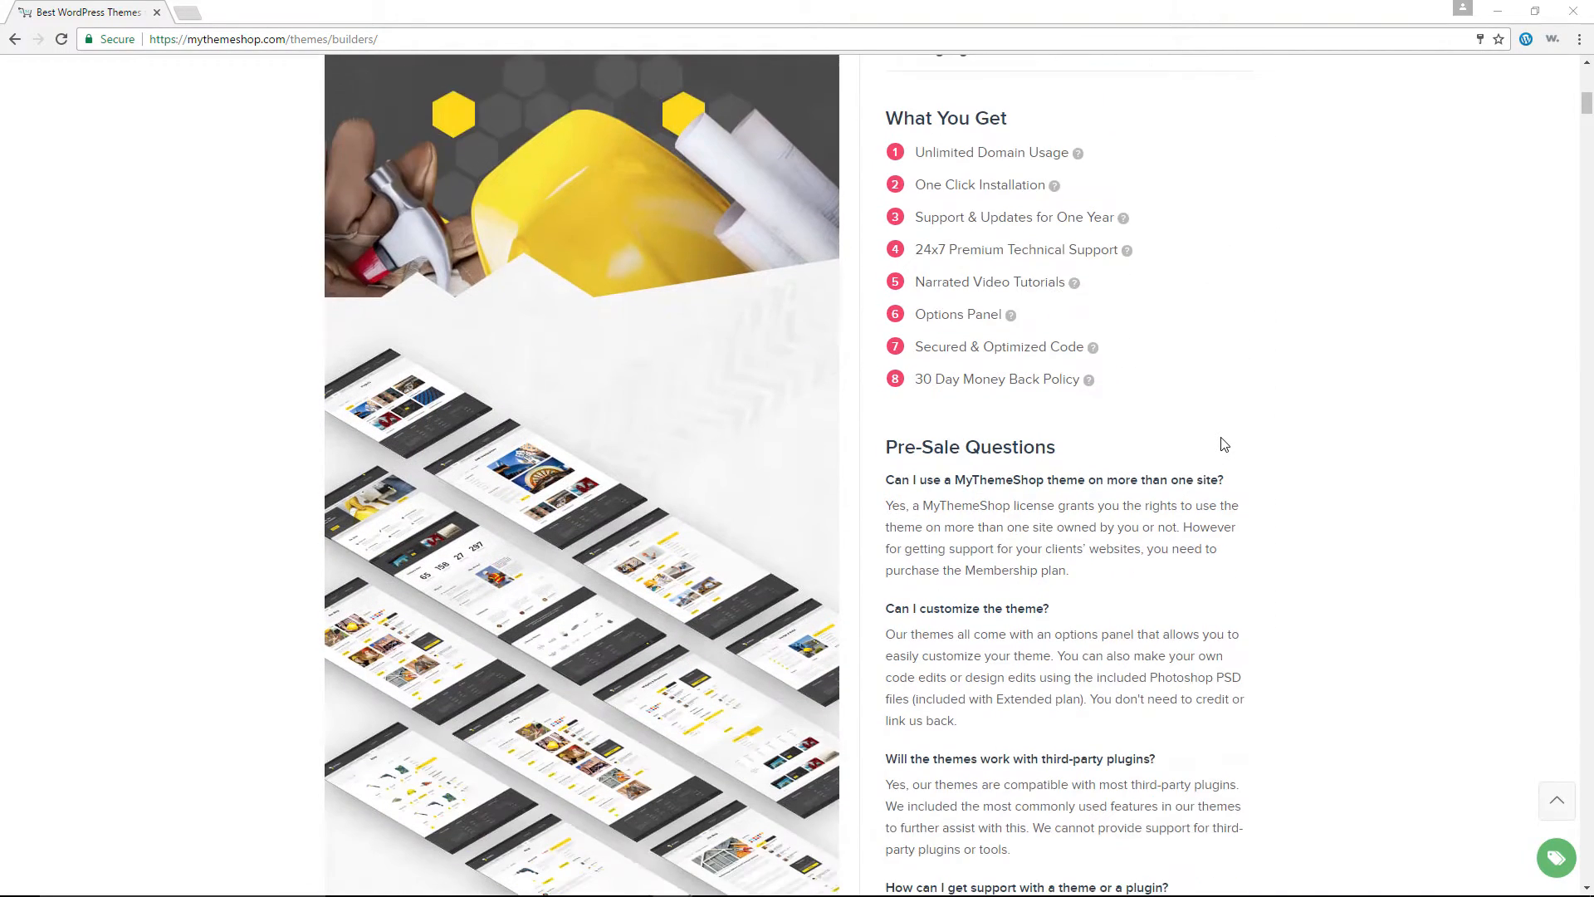
scroll("down", 3)
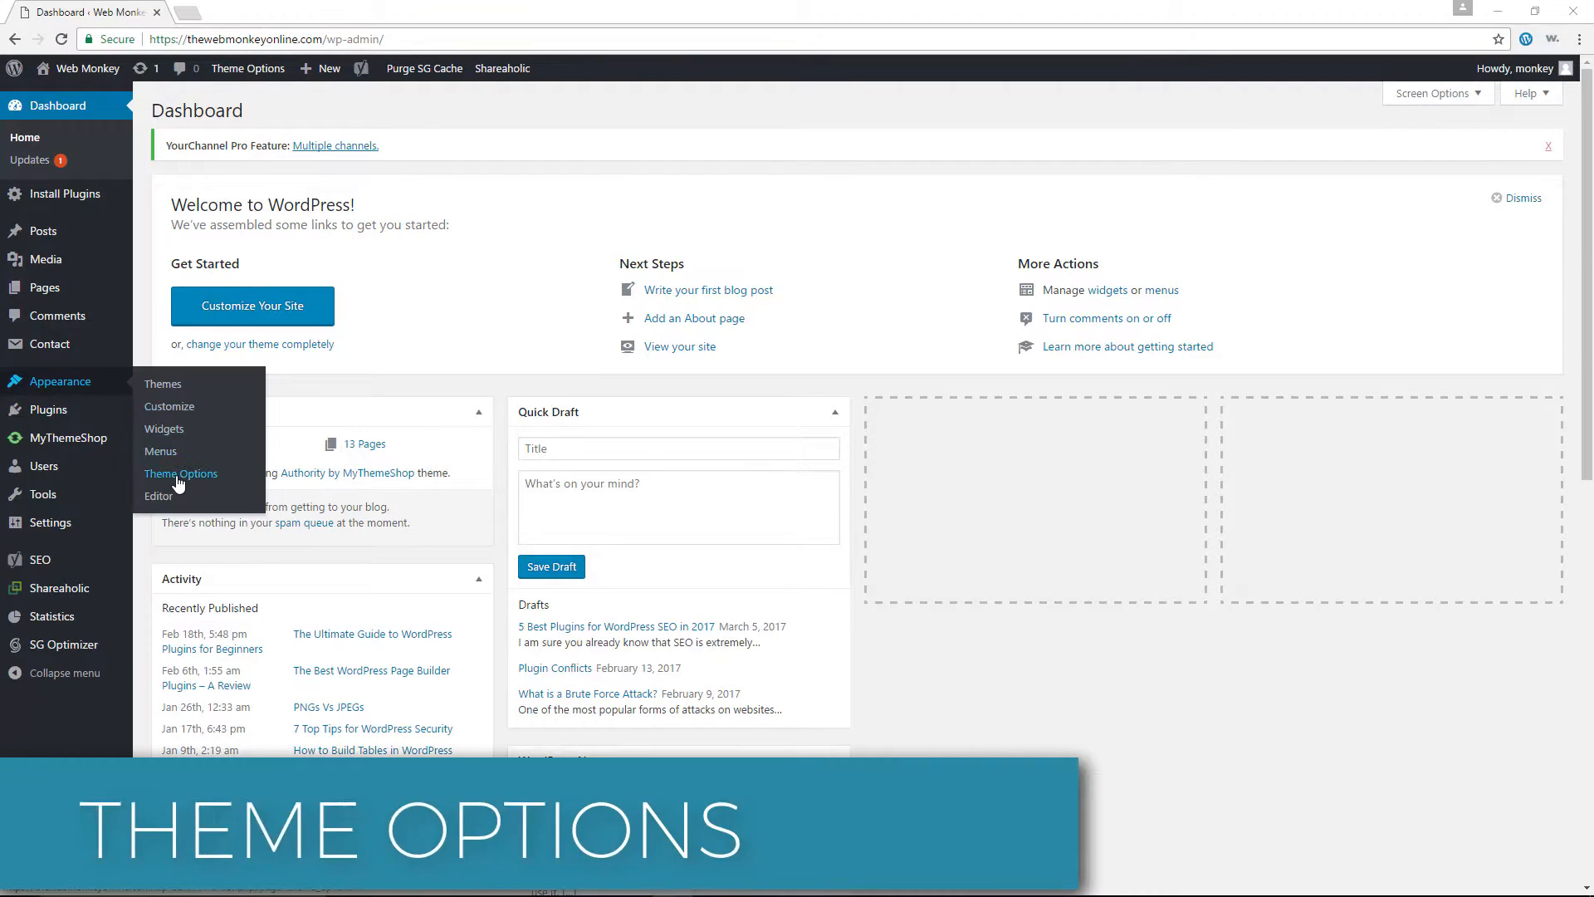
In Theme Options, view the Header, Homepage, Styling, Navigation and Typography sections
left_click(181, 474)
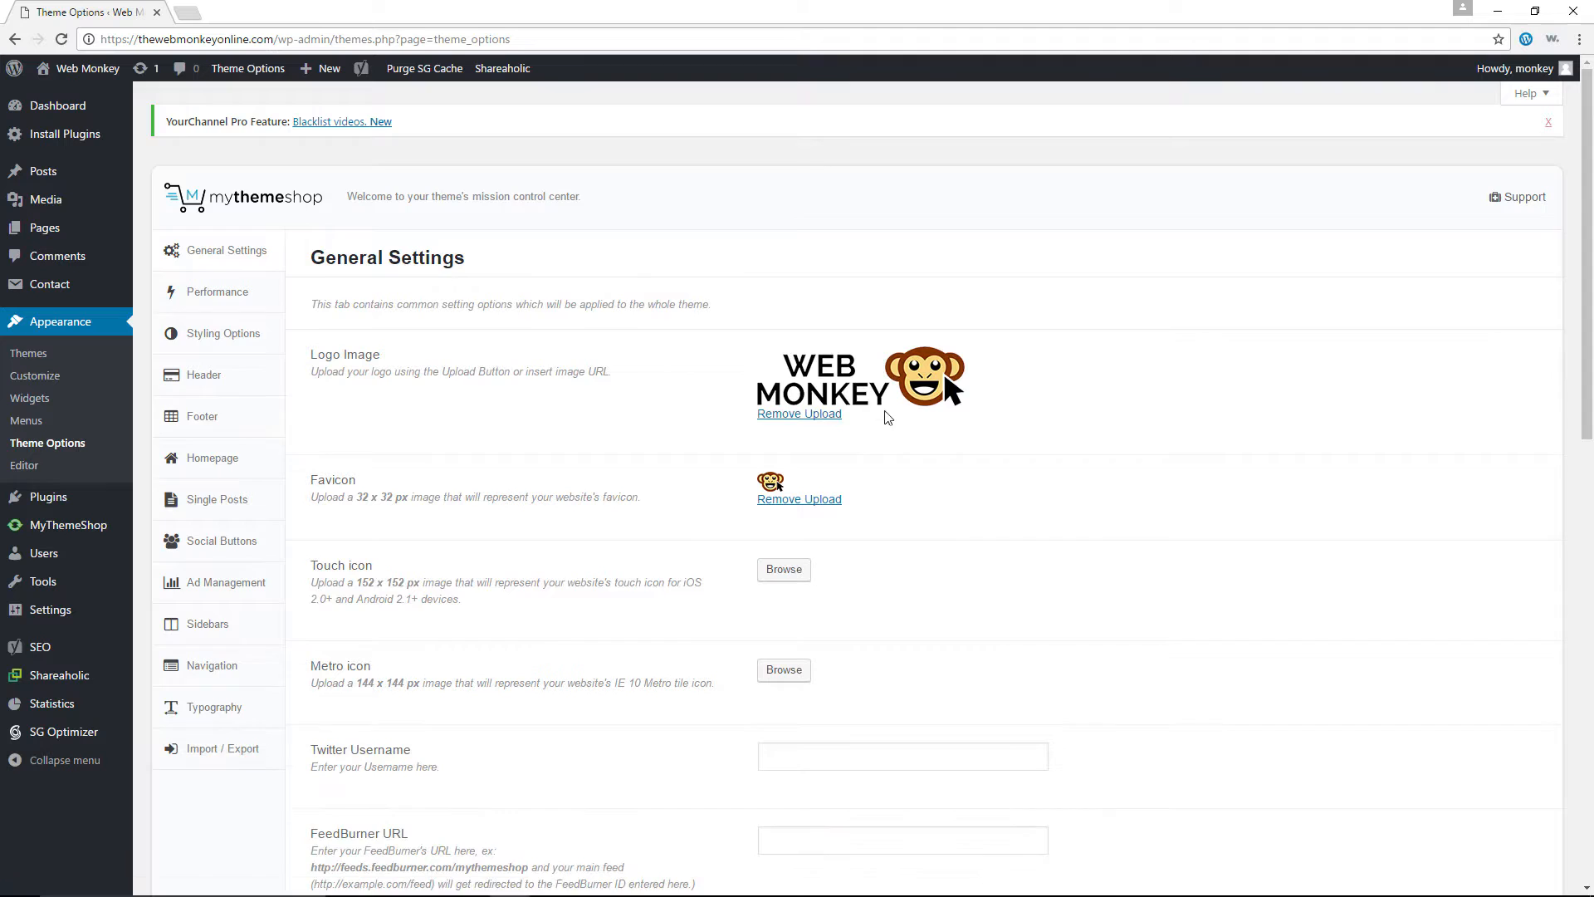
scroll("down", 3)
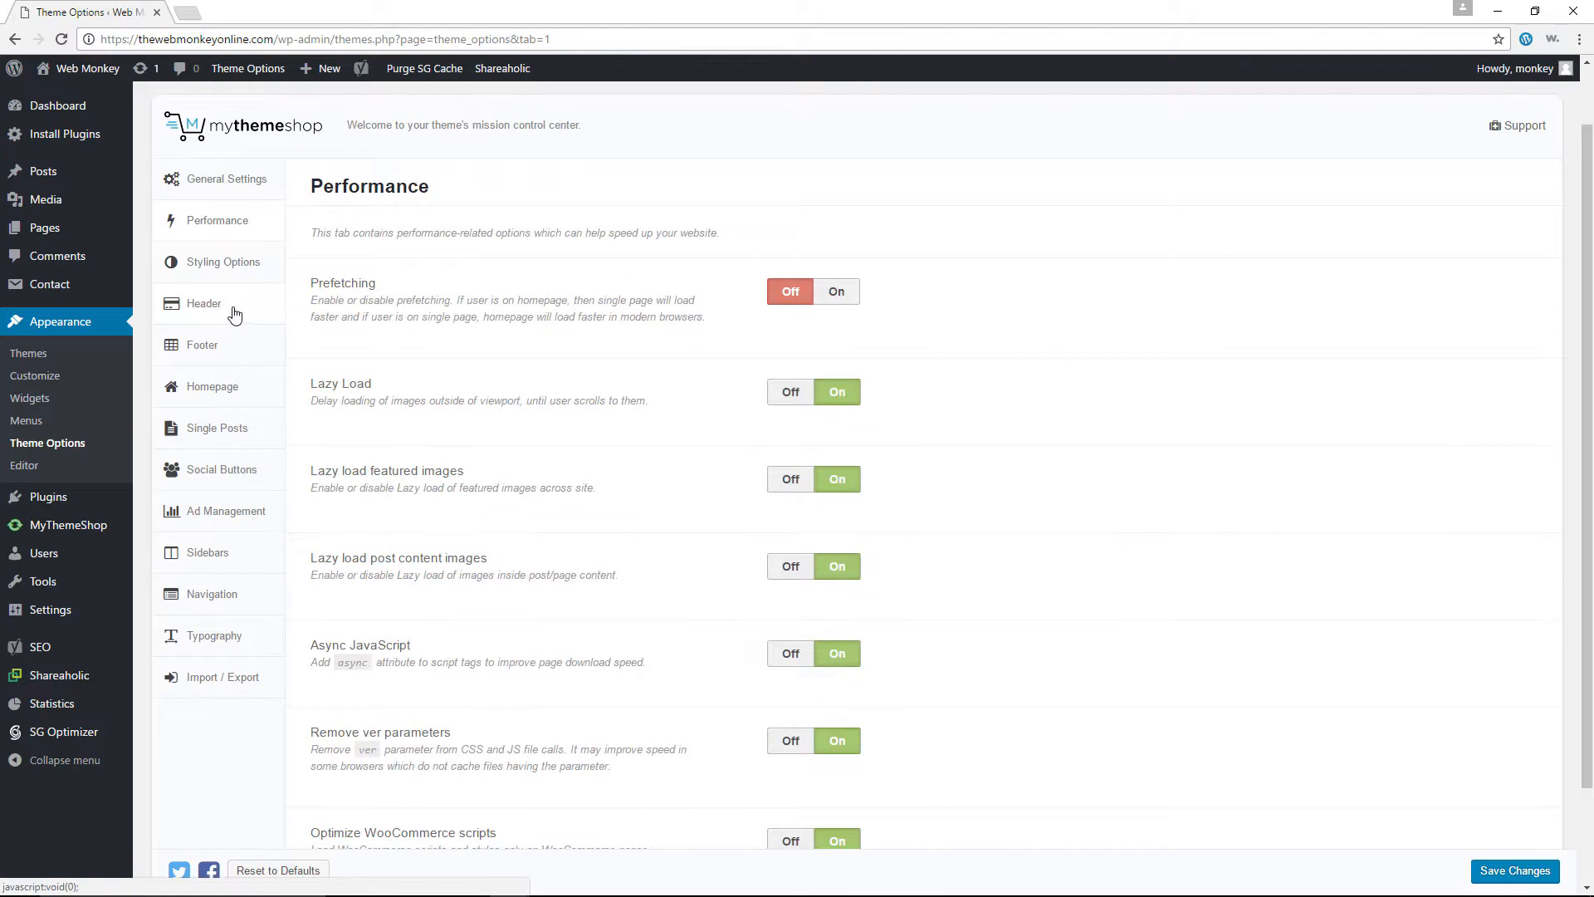
left_click(203, 303)
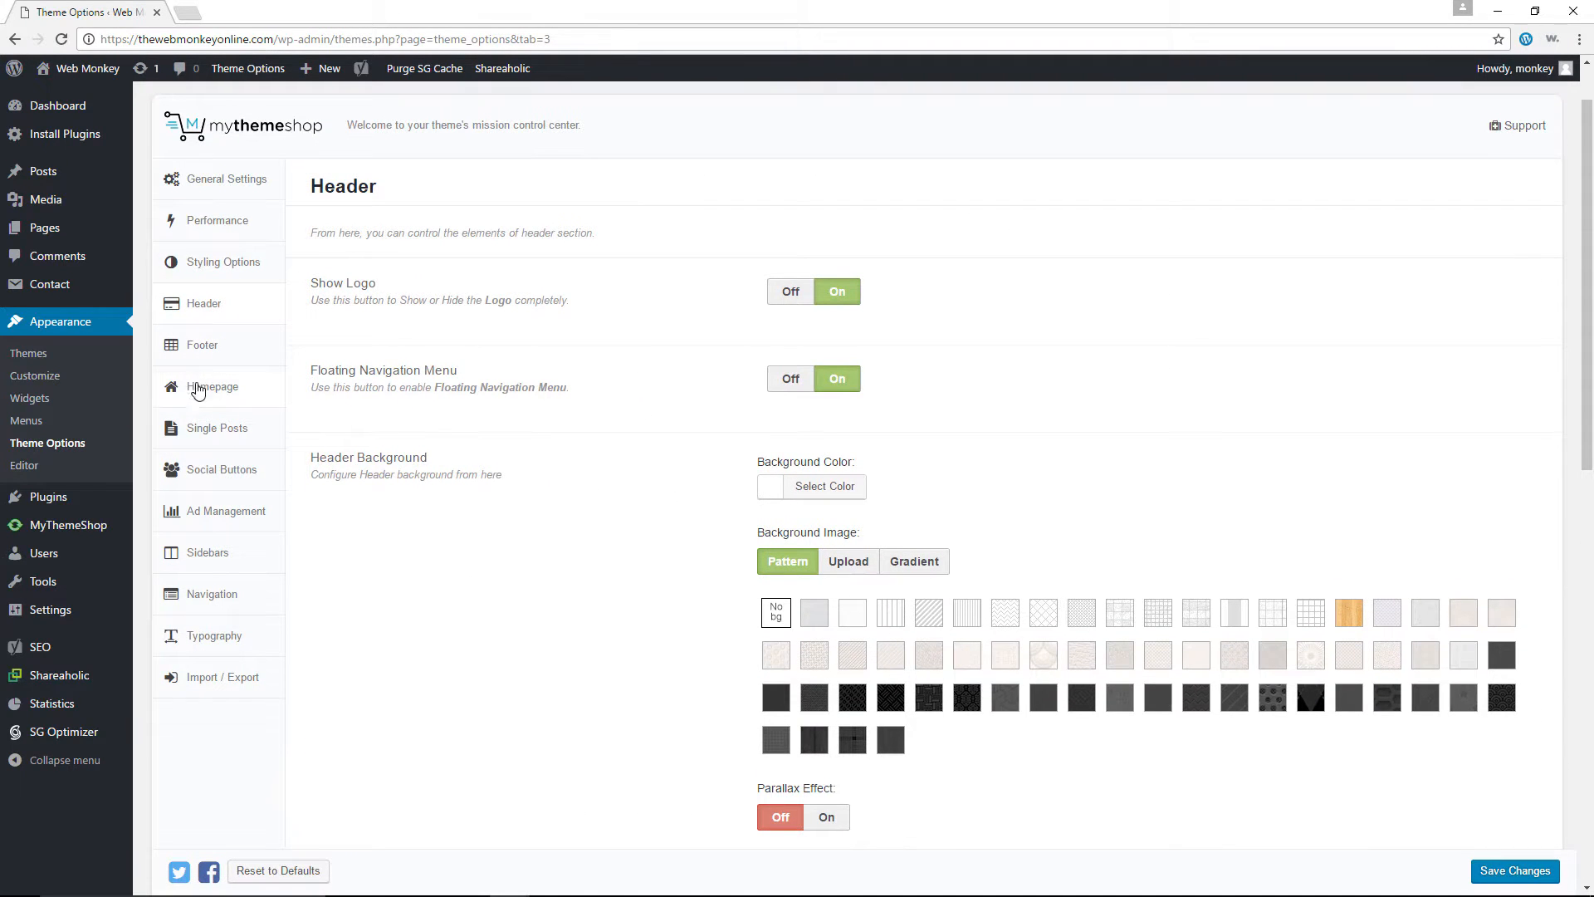
left_click(213, 386)
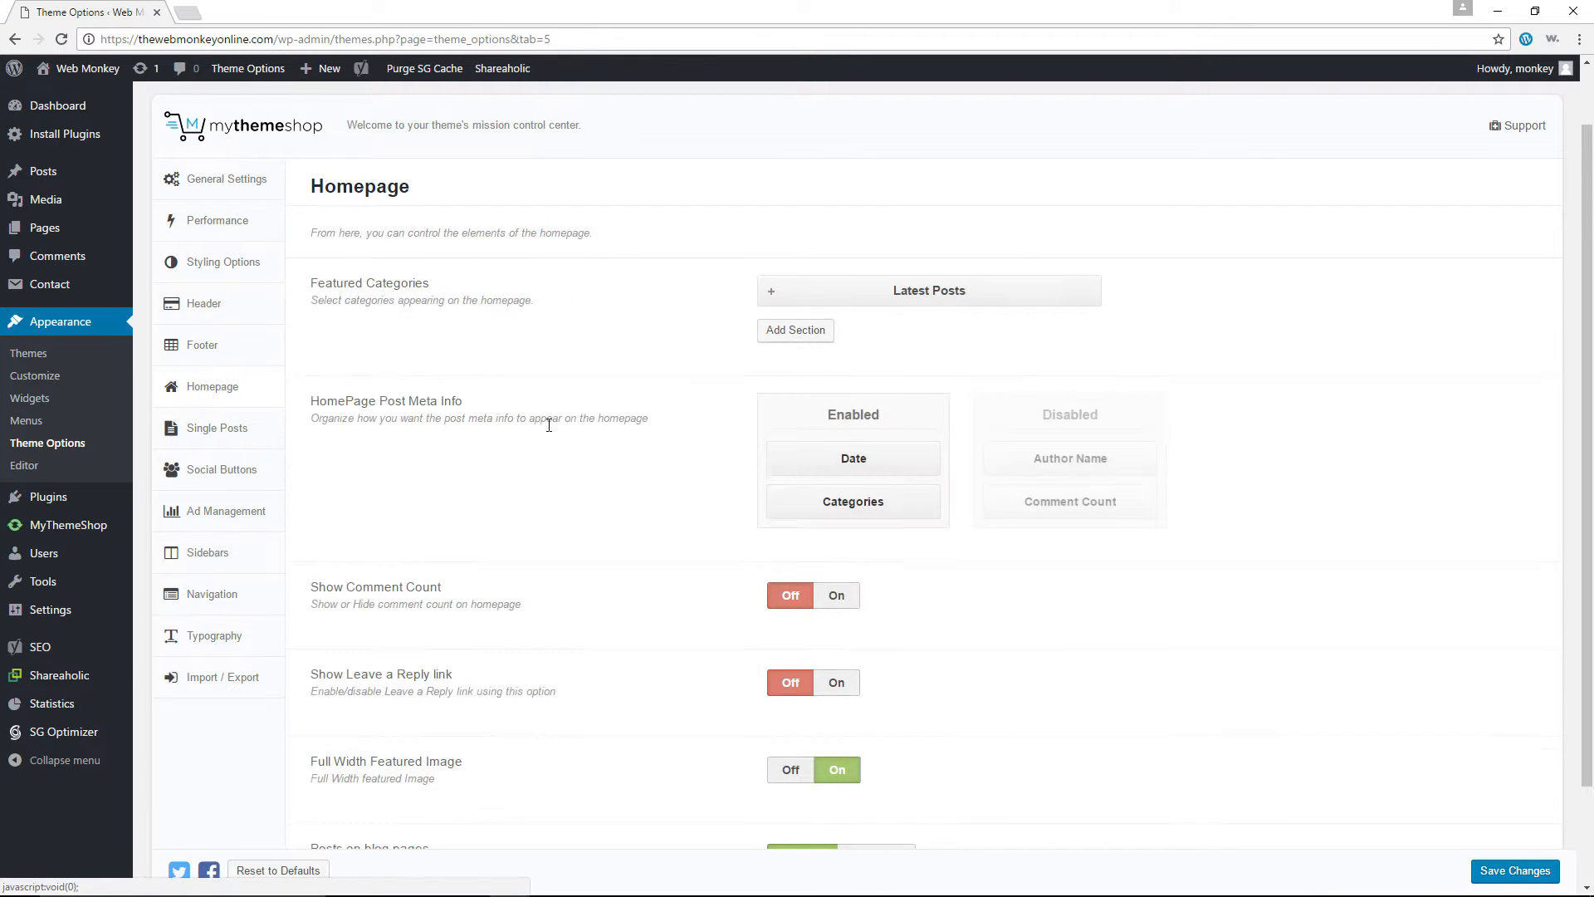
left_click(223, 262)
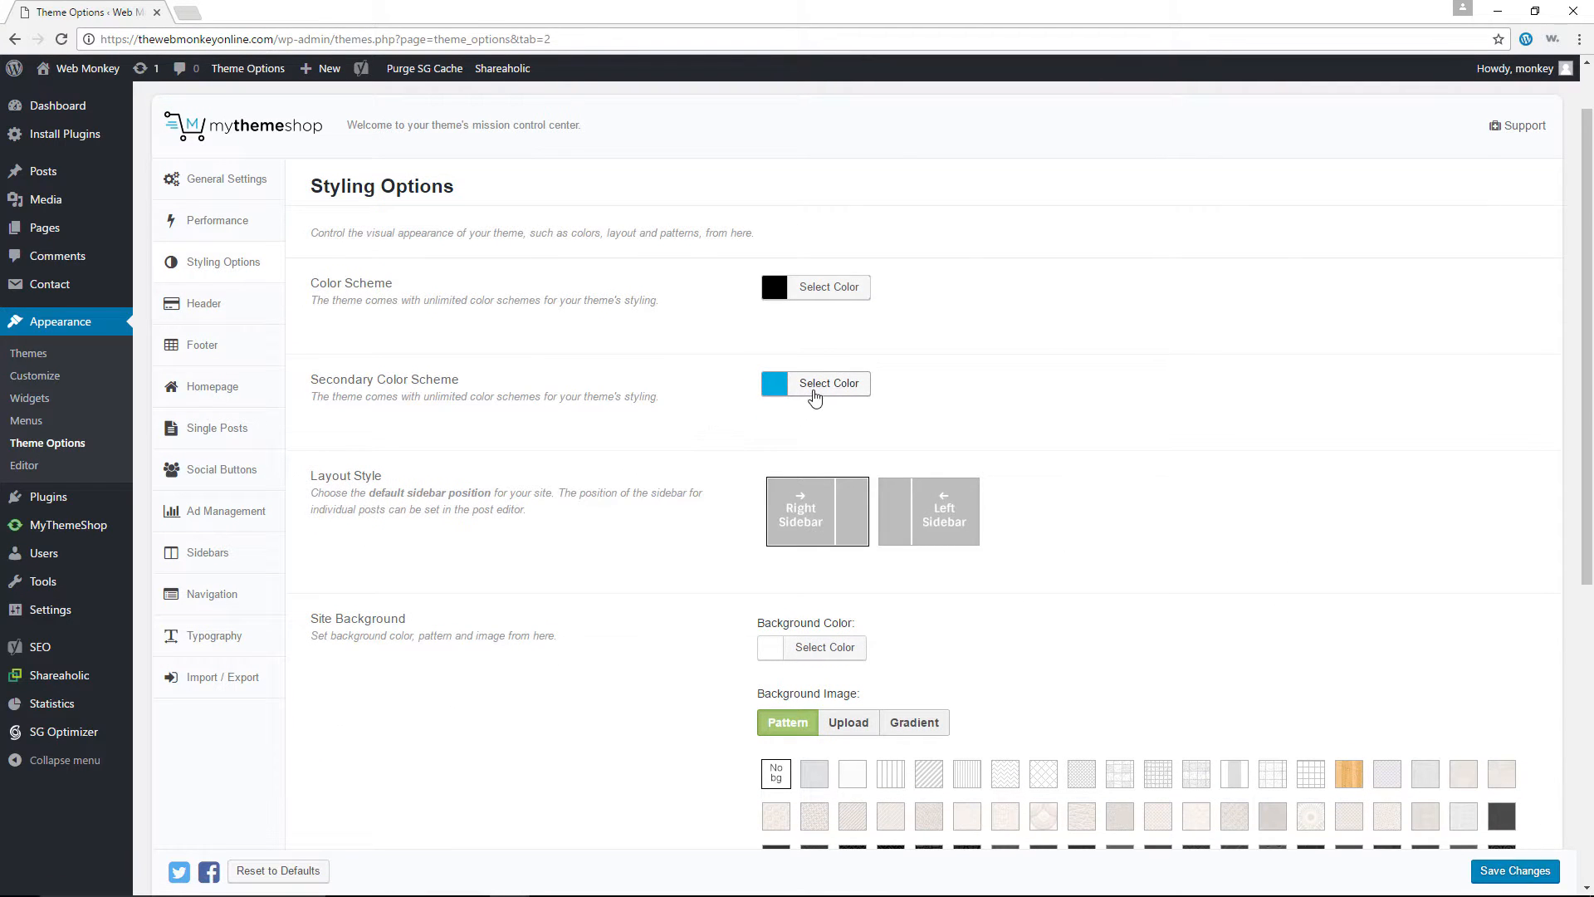
left_click(829, 384)
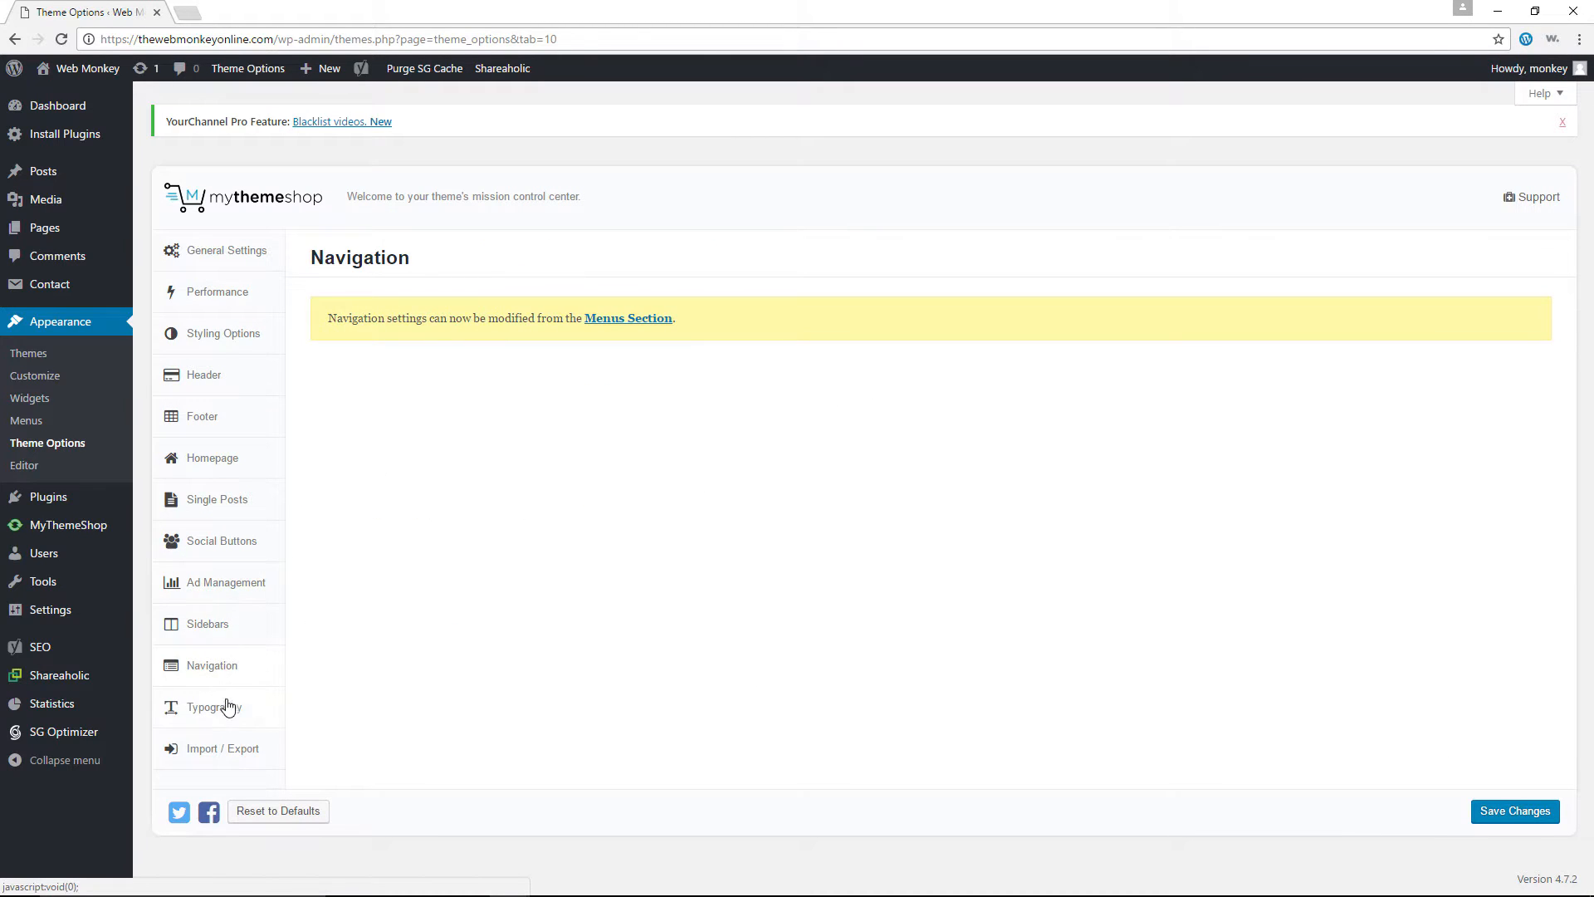
left_click(213, 707)
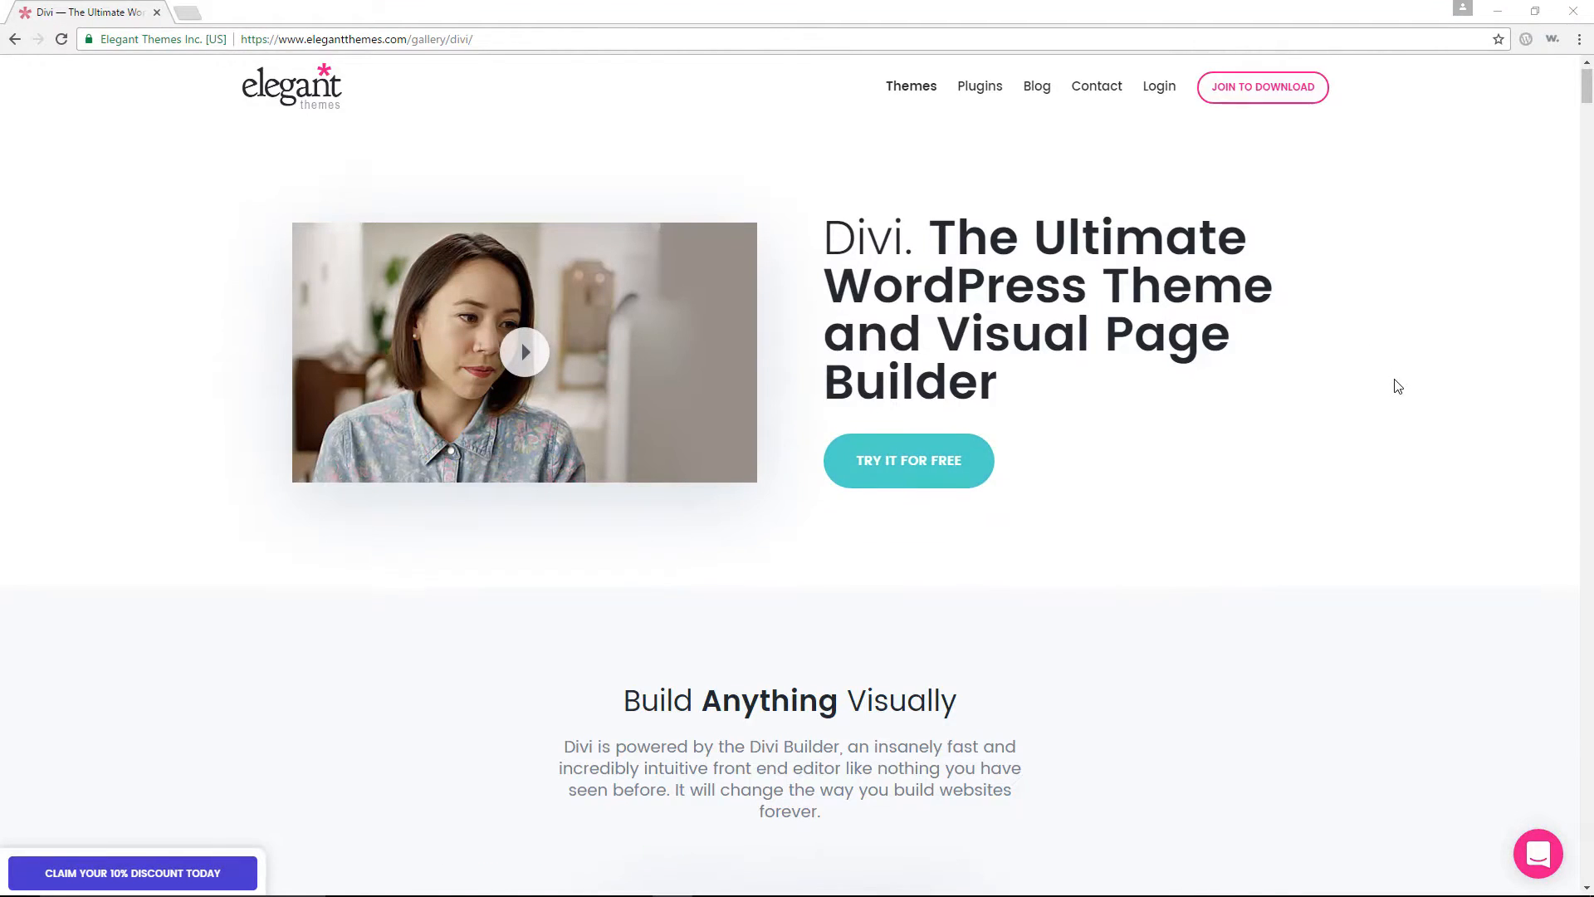
Scroll through the Divi theme's feature list on Elegant Themes
scroll("down", 3)
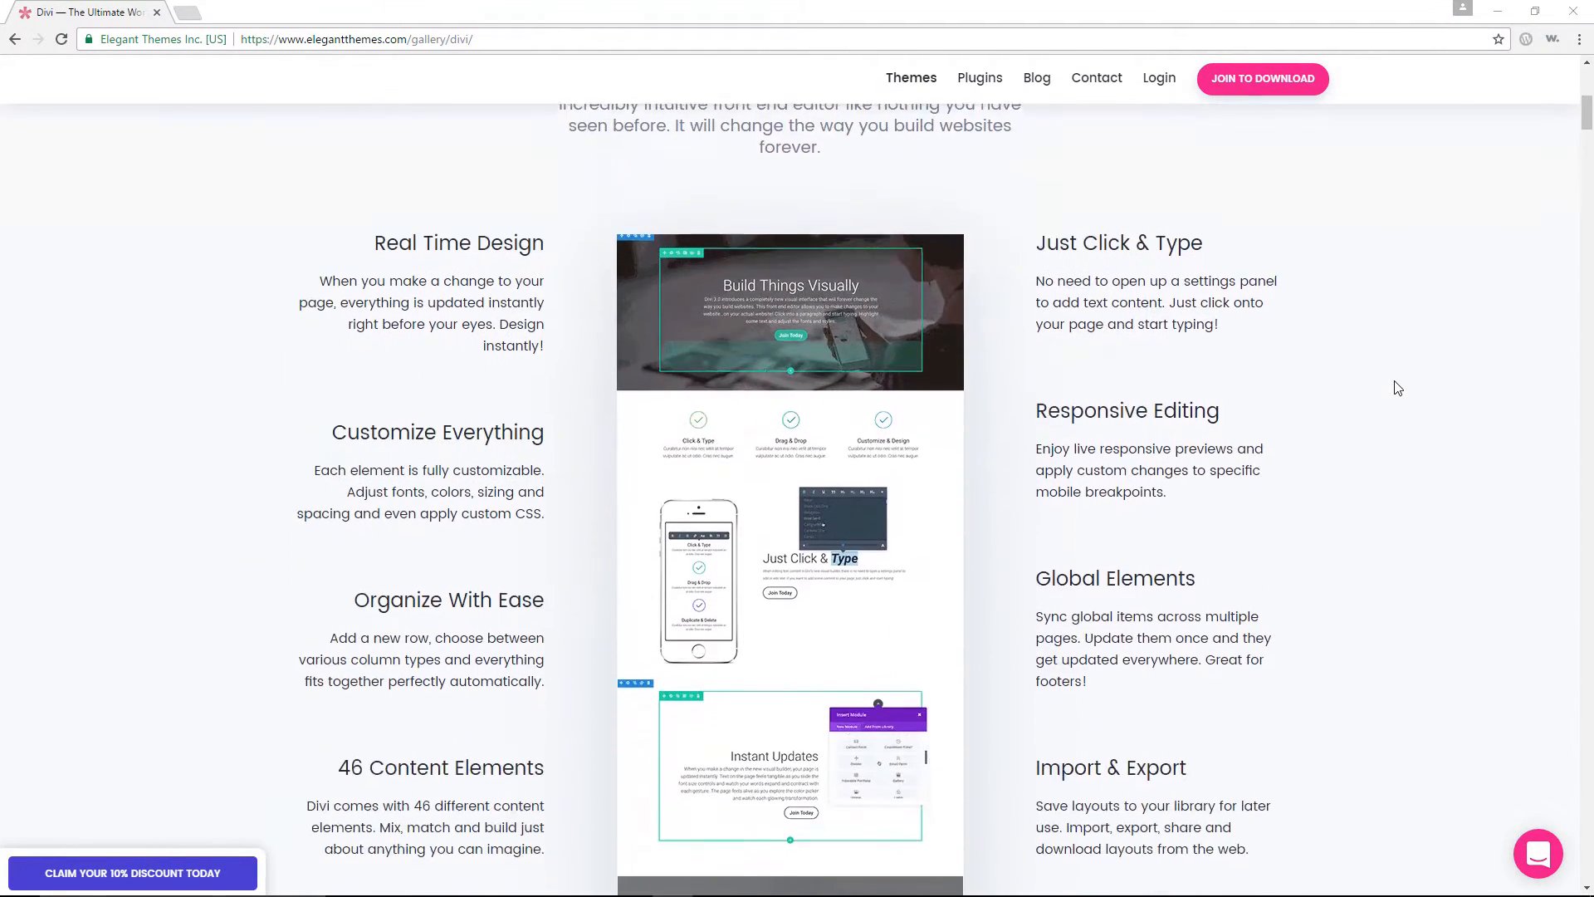
scroll("down", 3)
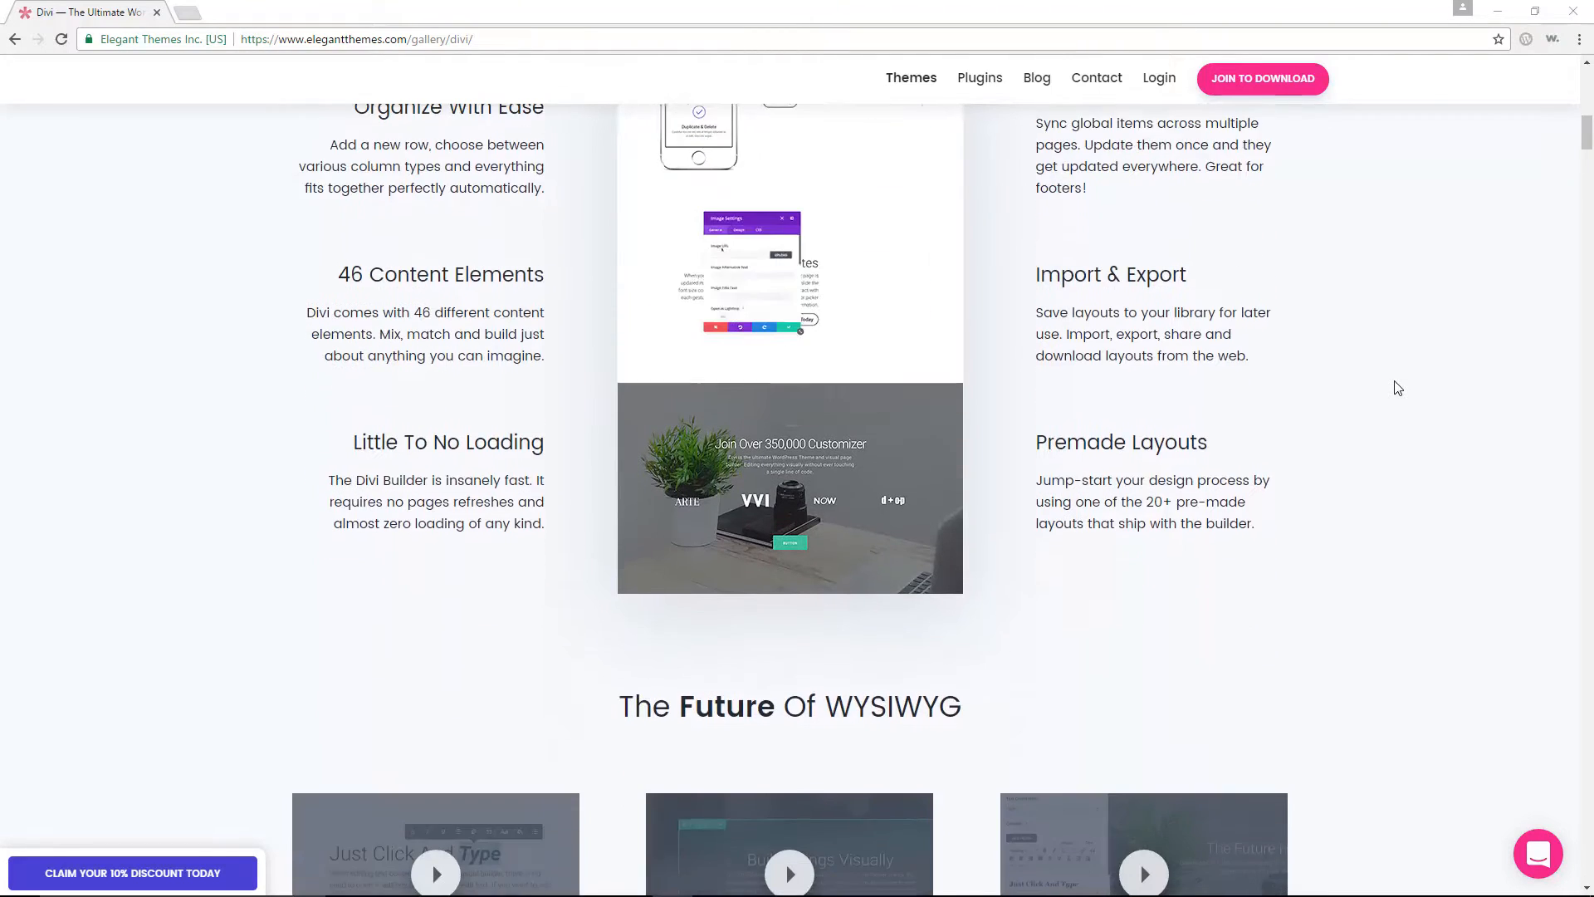
scroll("down", 3)
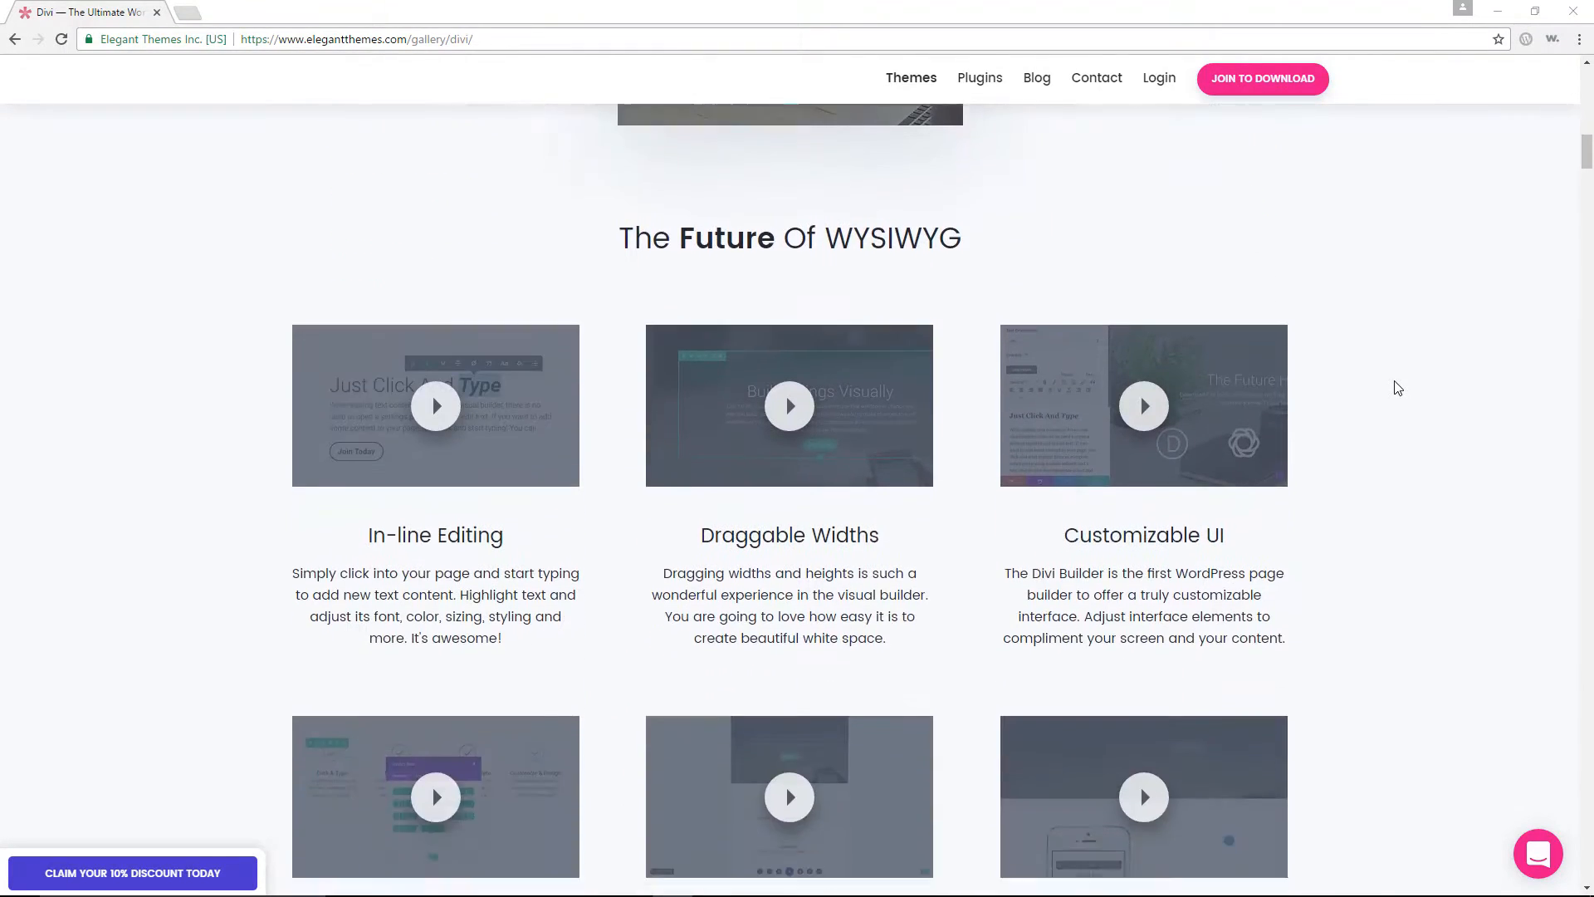
scroll("down", 3)
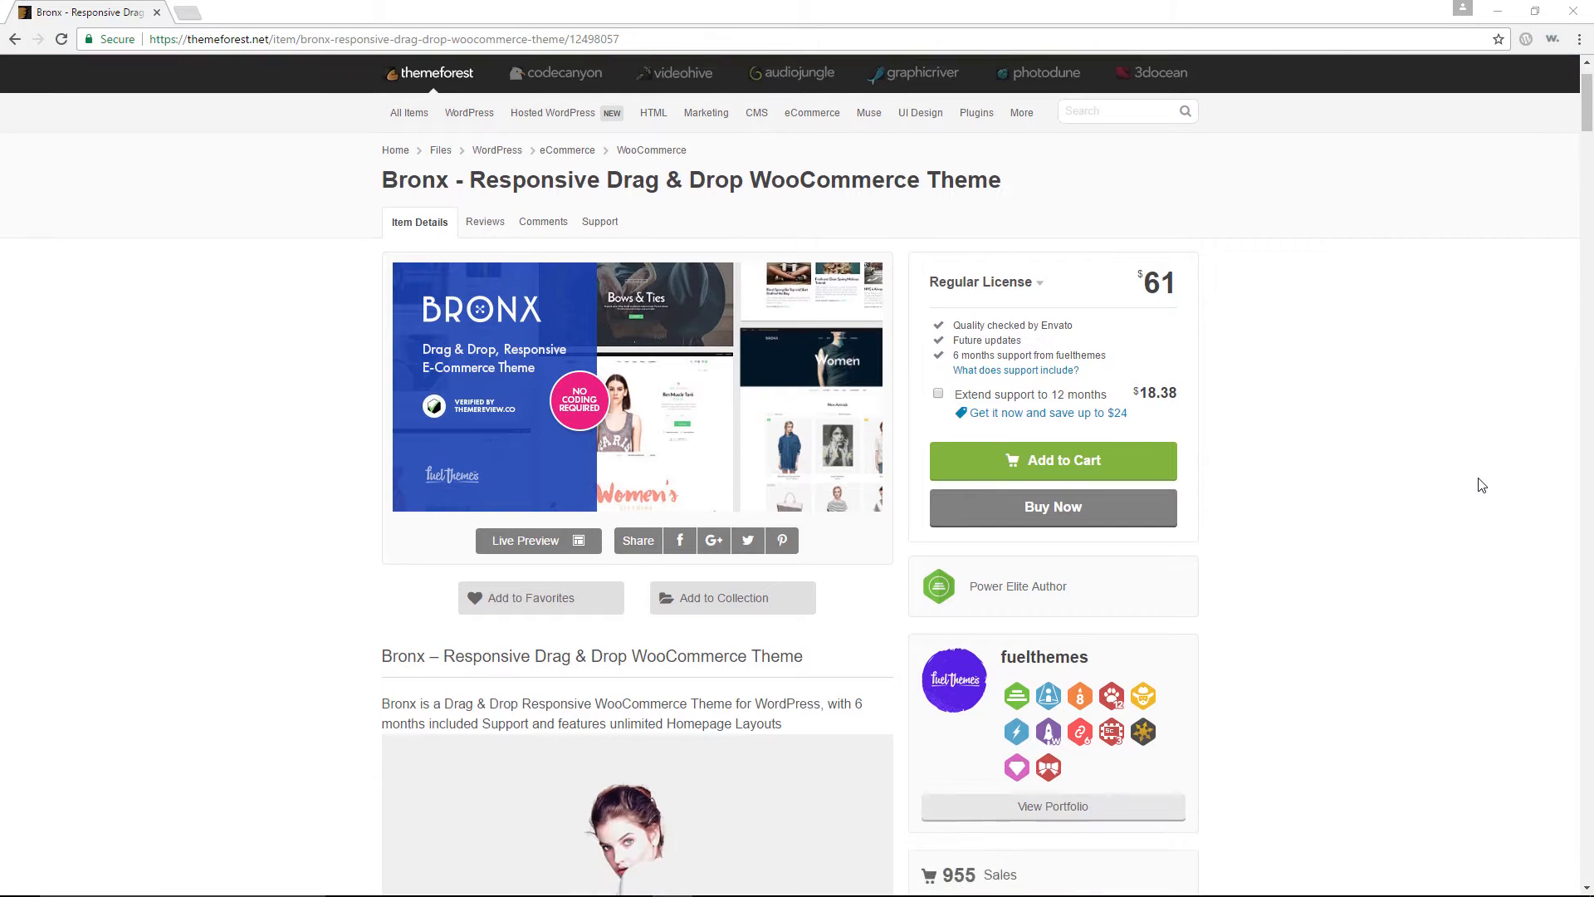
Scroll the Bronx WooCommerce page to its slider screenshots, then deactivate SG Optimizer
scroll("down", 3)
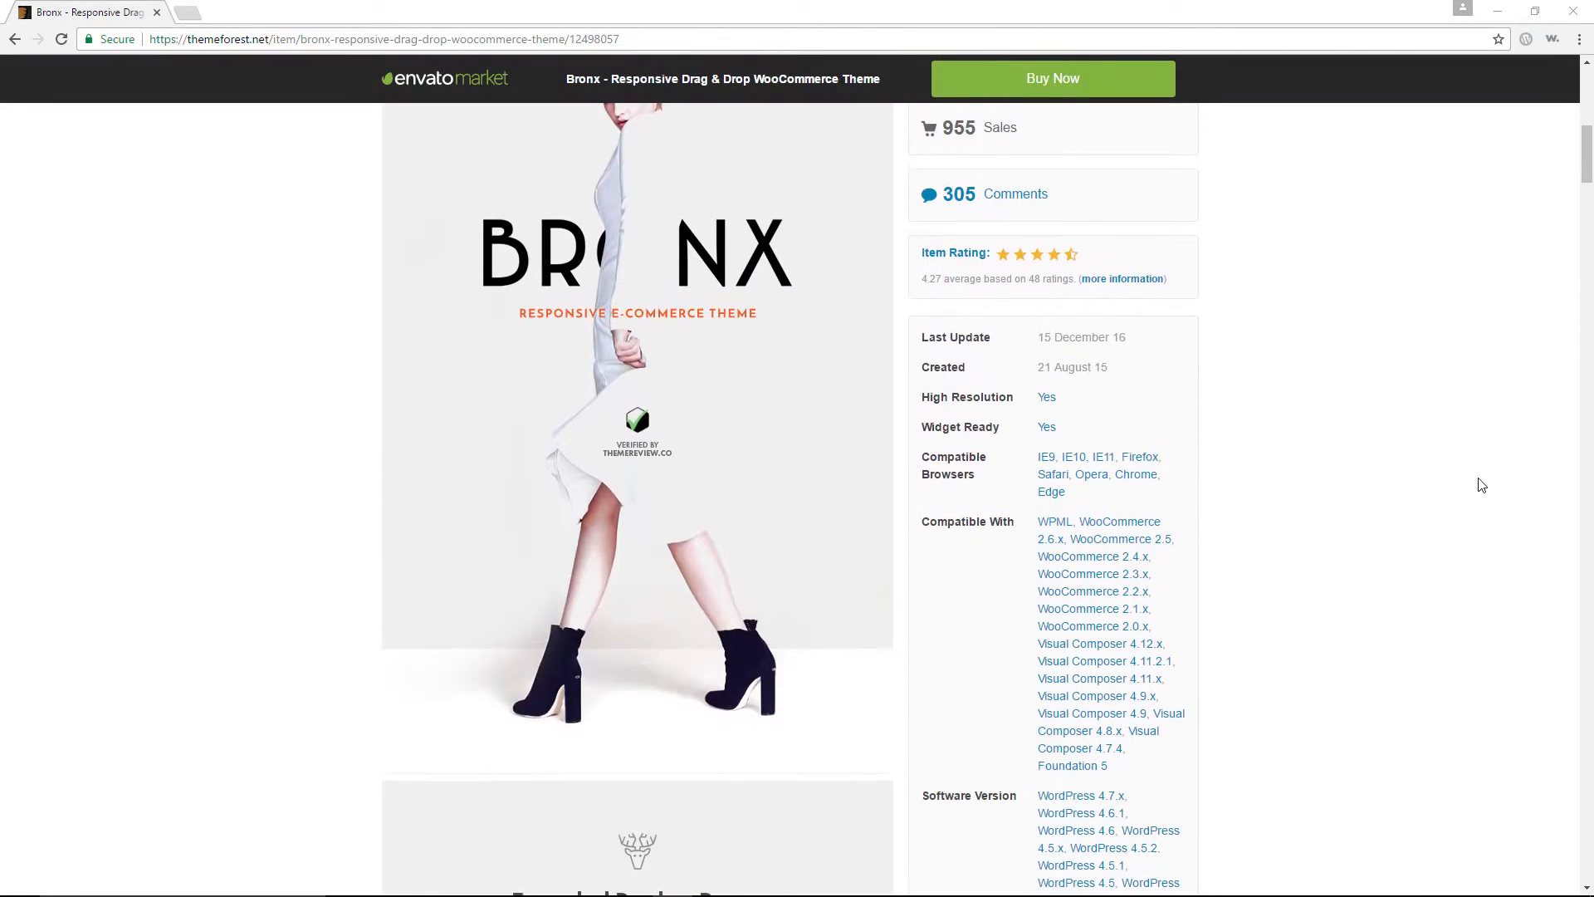
scroll("down", 3)
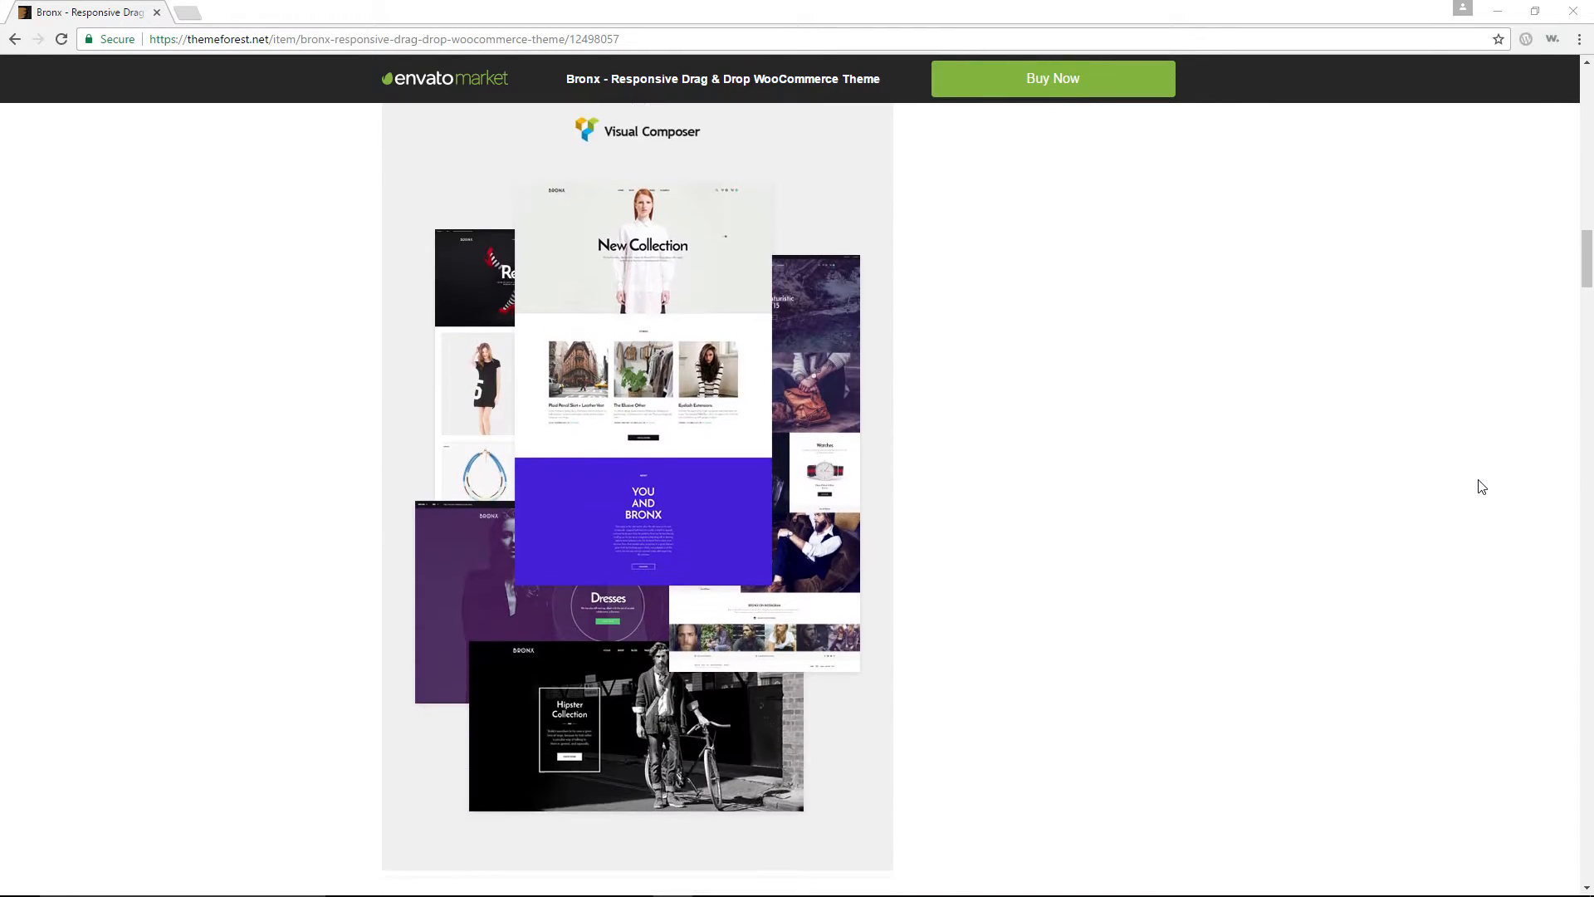
scroll("down", 3)
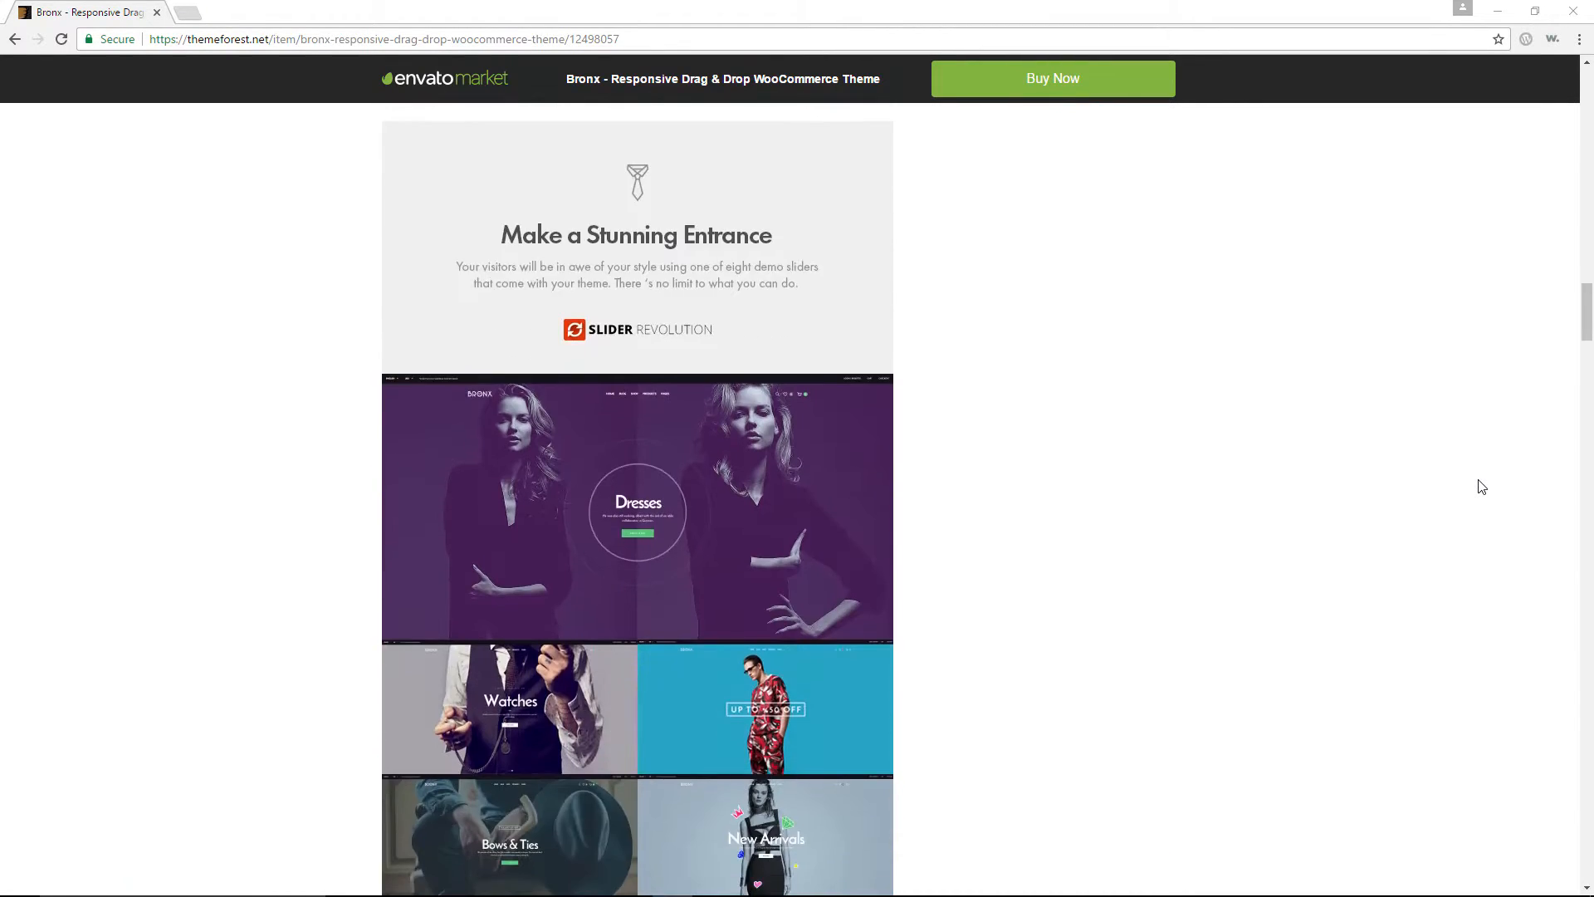
left_click(213, 491)
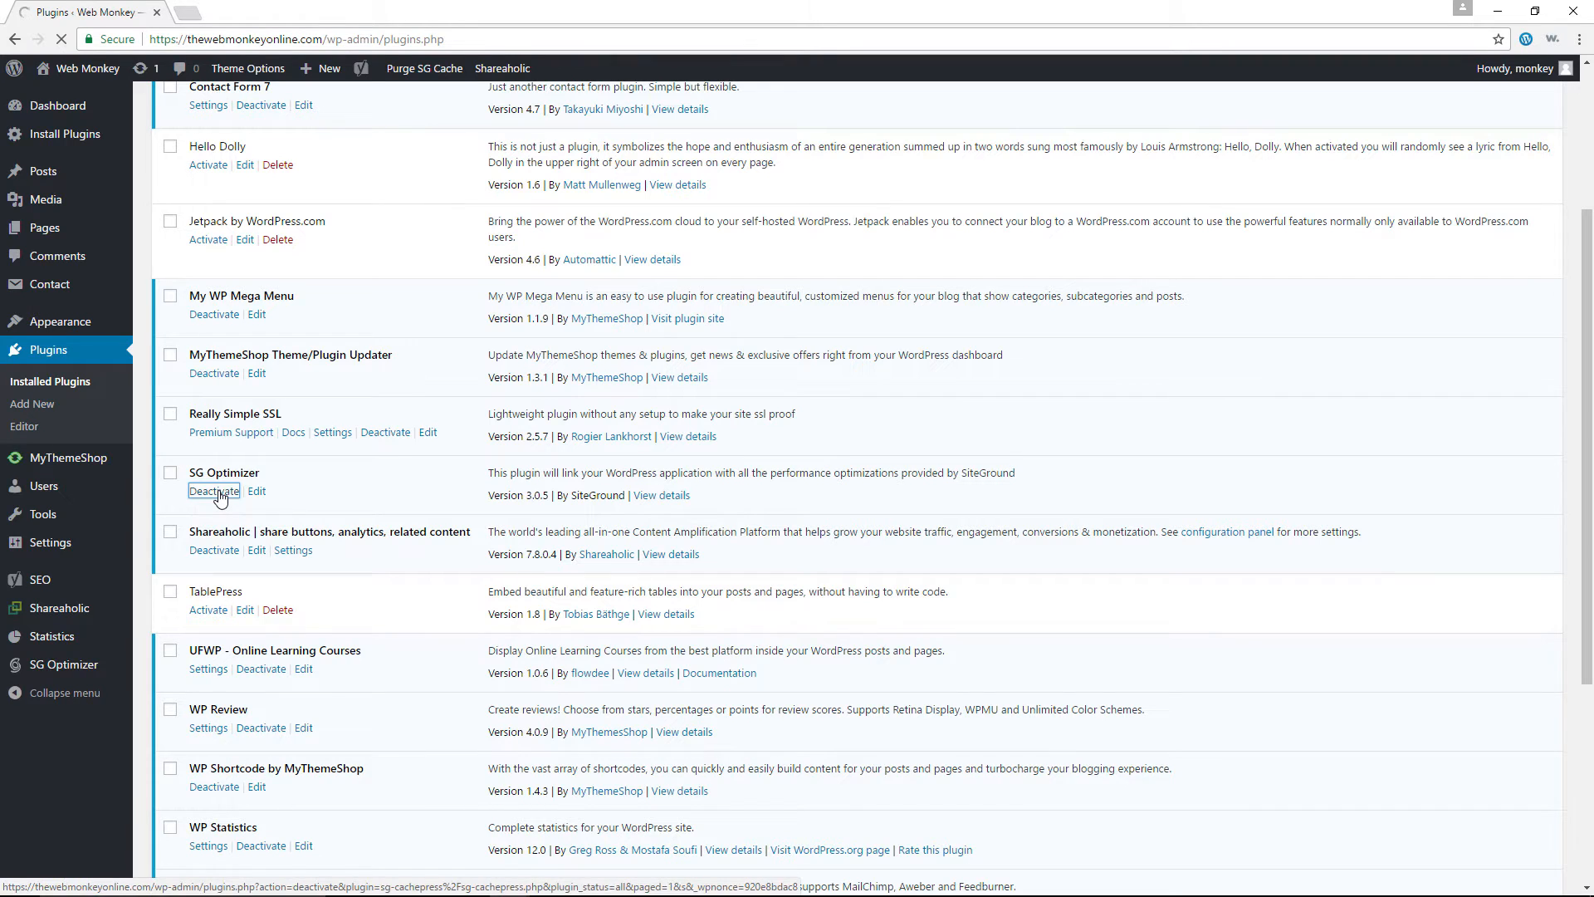
Deactivate the SG Optimizer plugin, then reactivate it from Installed Plugins
left_click(214, 491)
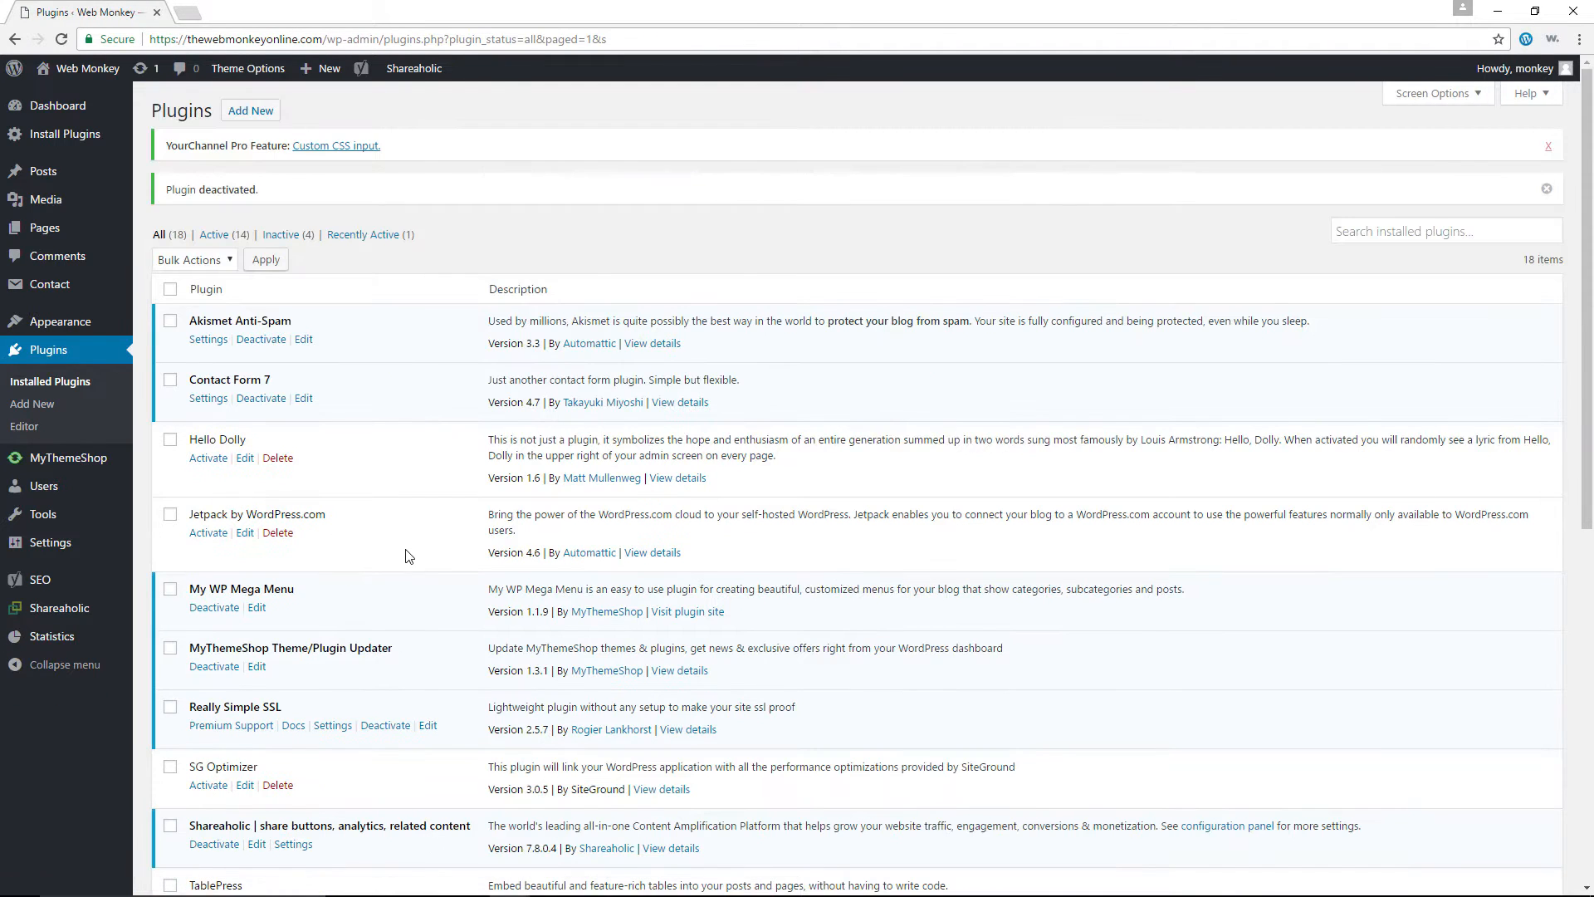
scroll("down", 3)
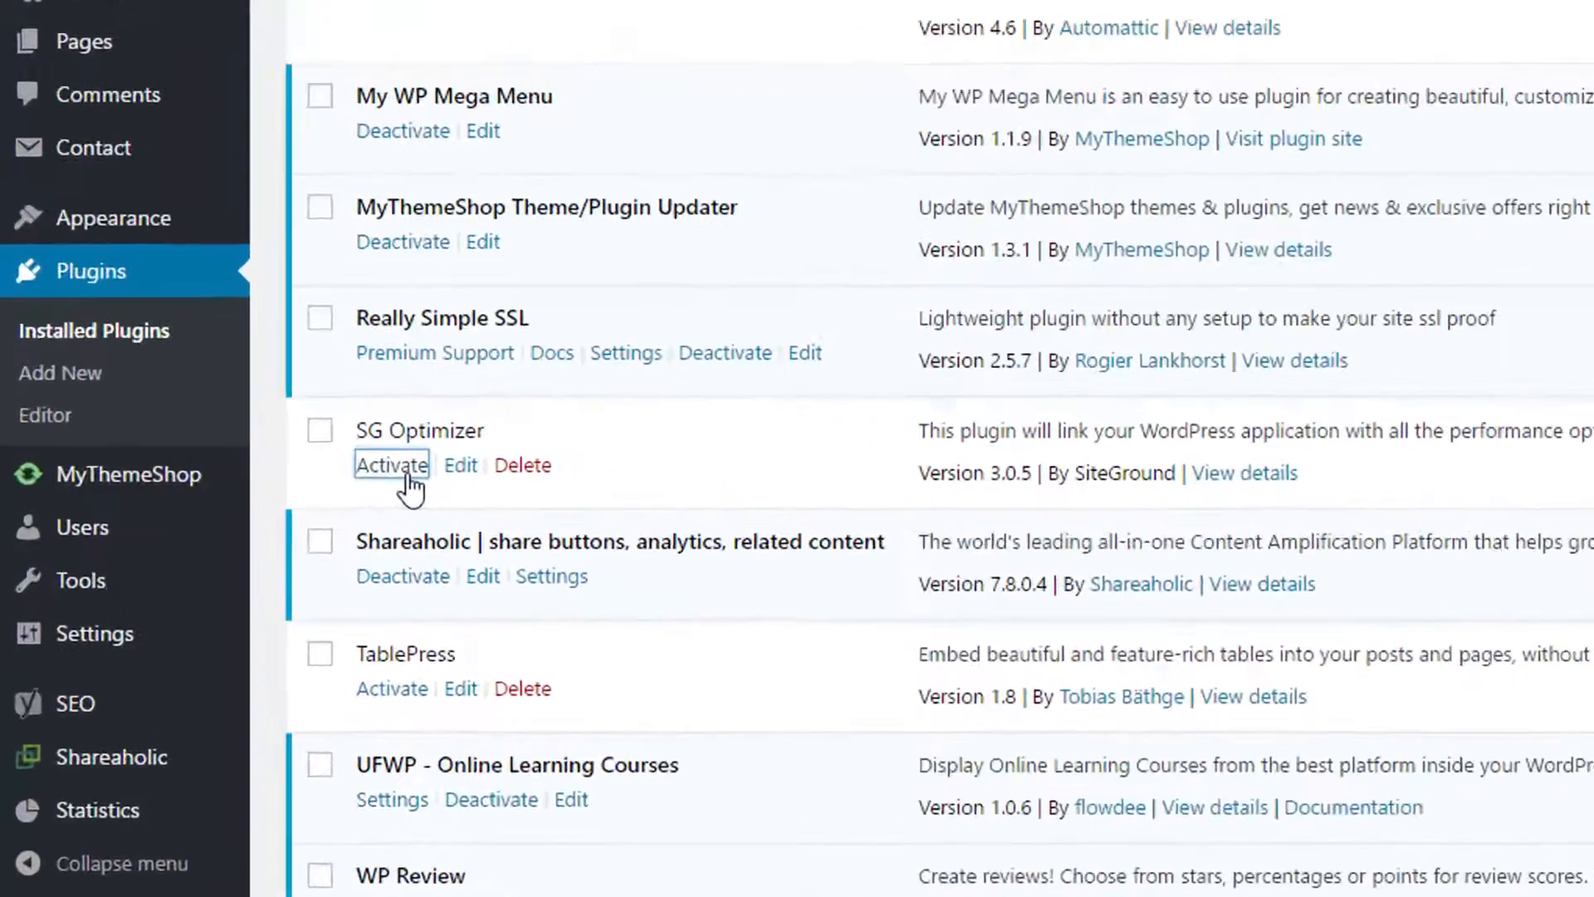
left_click(391, 465)
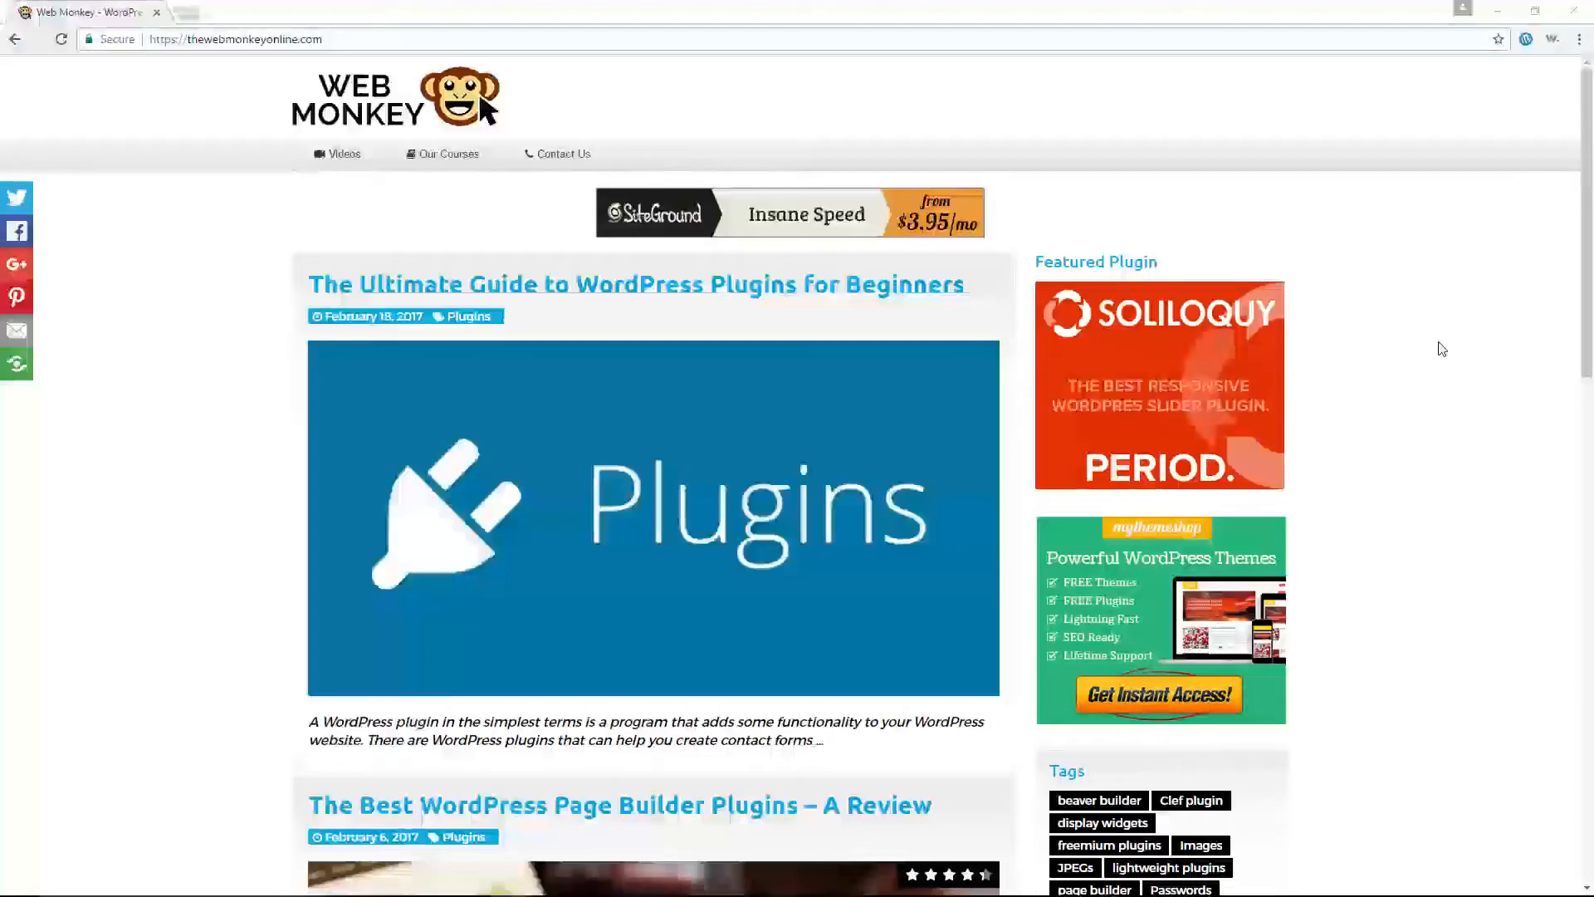
Look over the Web Monkey sidebar and footer widget areas
scroll("down", 3)
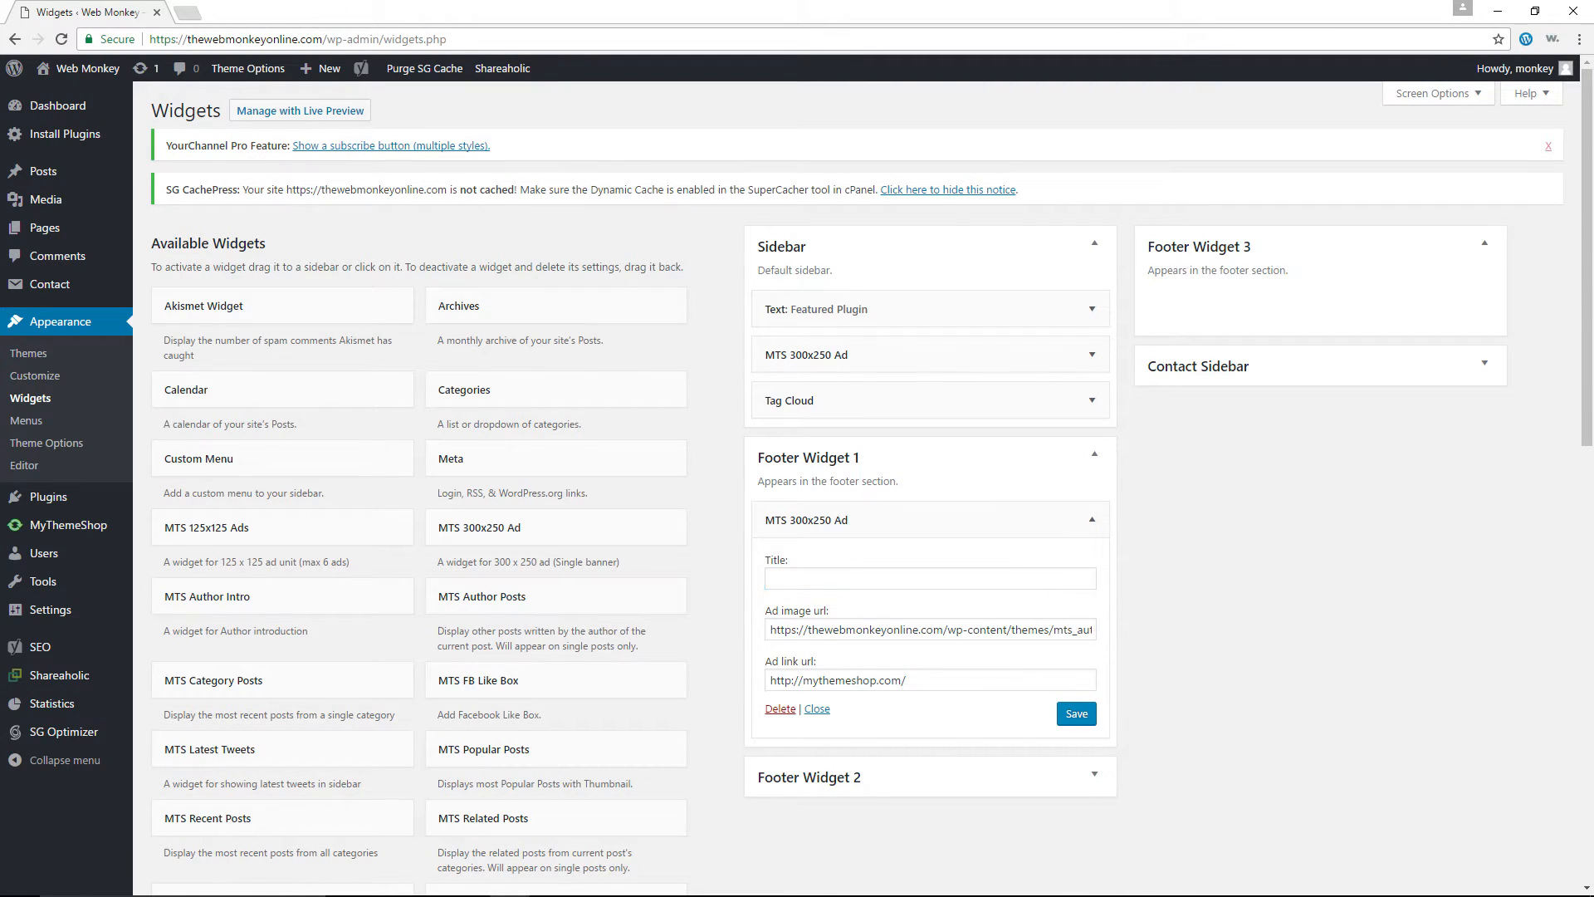
left_click(249, 11)
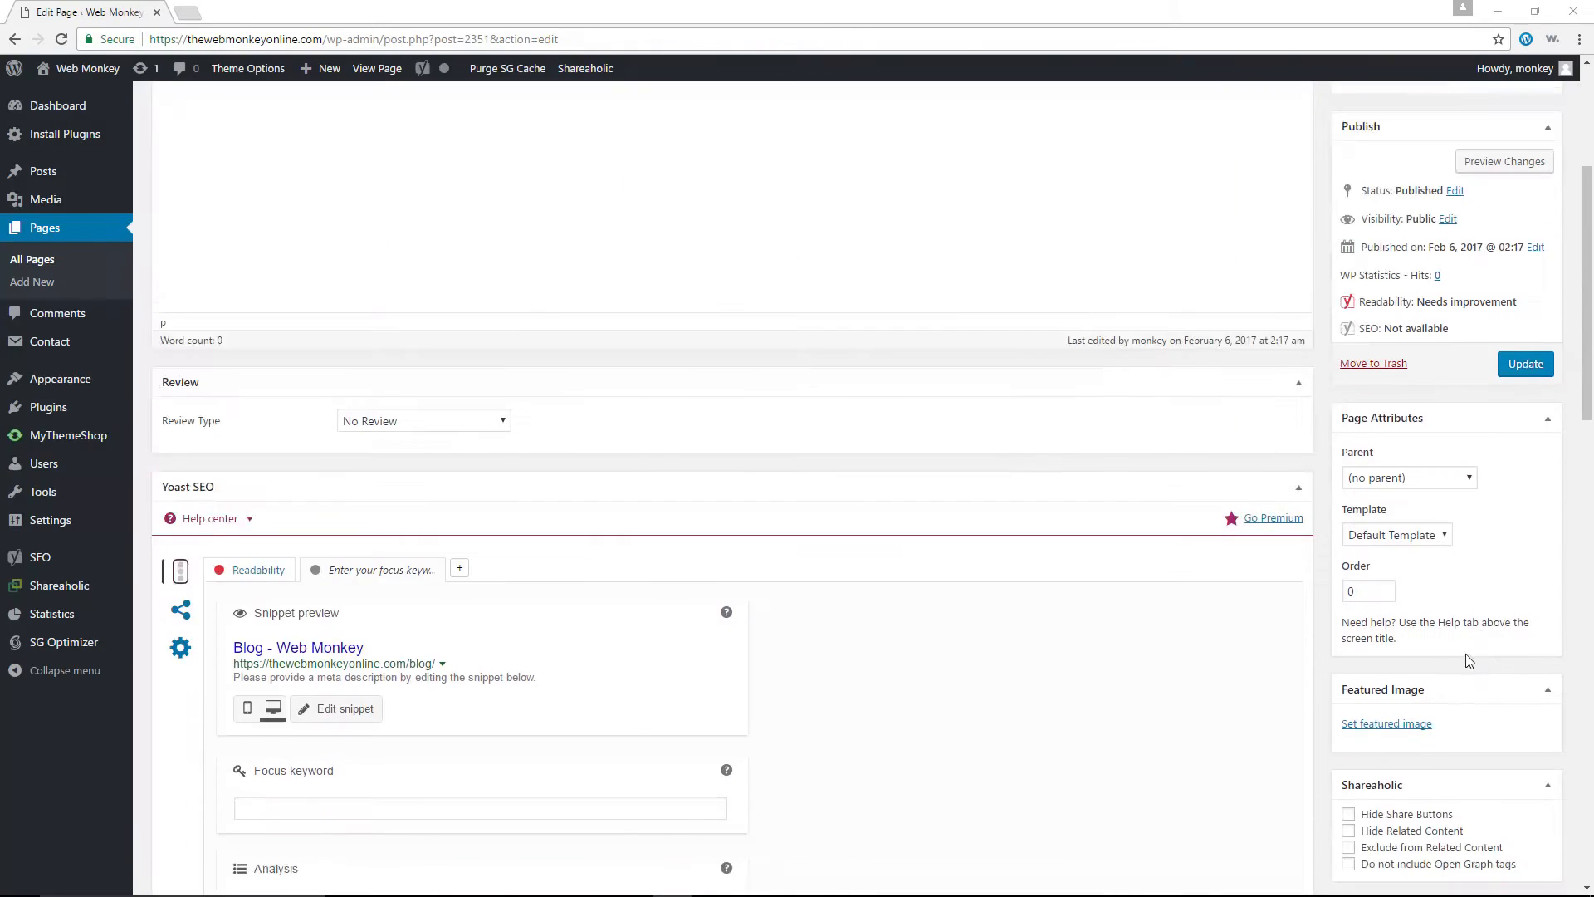
left_click(1398, 534)
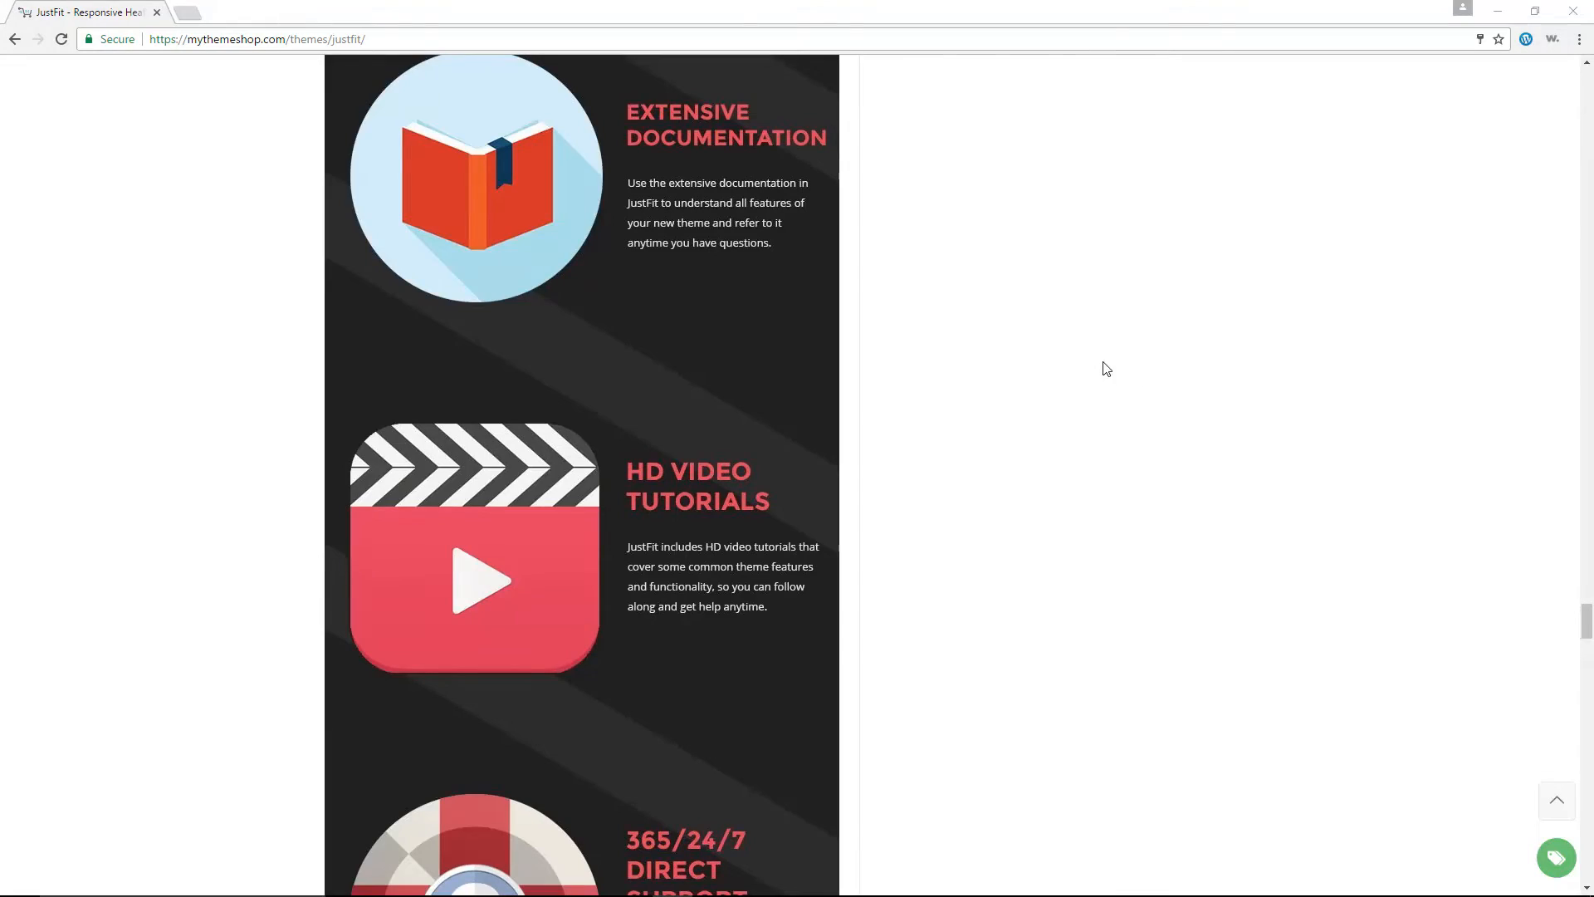
Scroll JustFit's page through the Documentation, HD Video Tutorials and Support sections
scroll("down", 3)
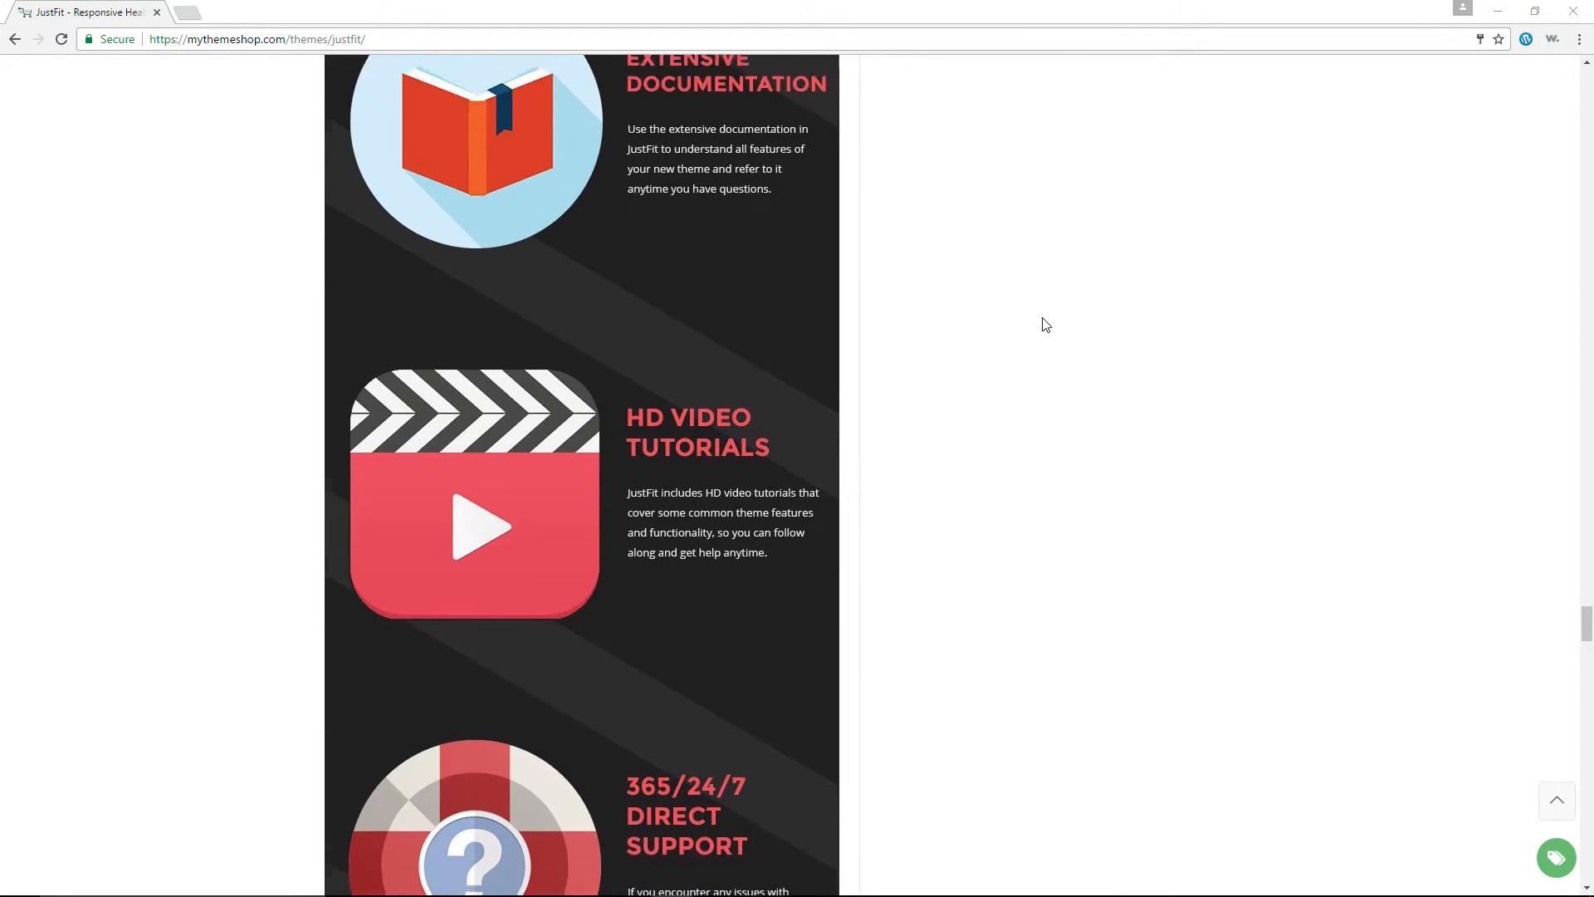
scroll("down", 3)
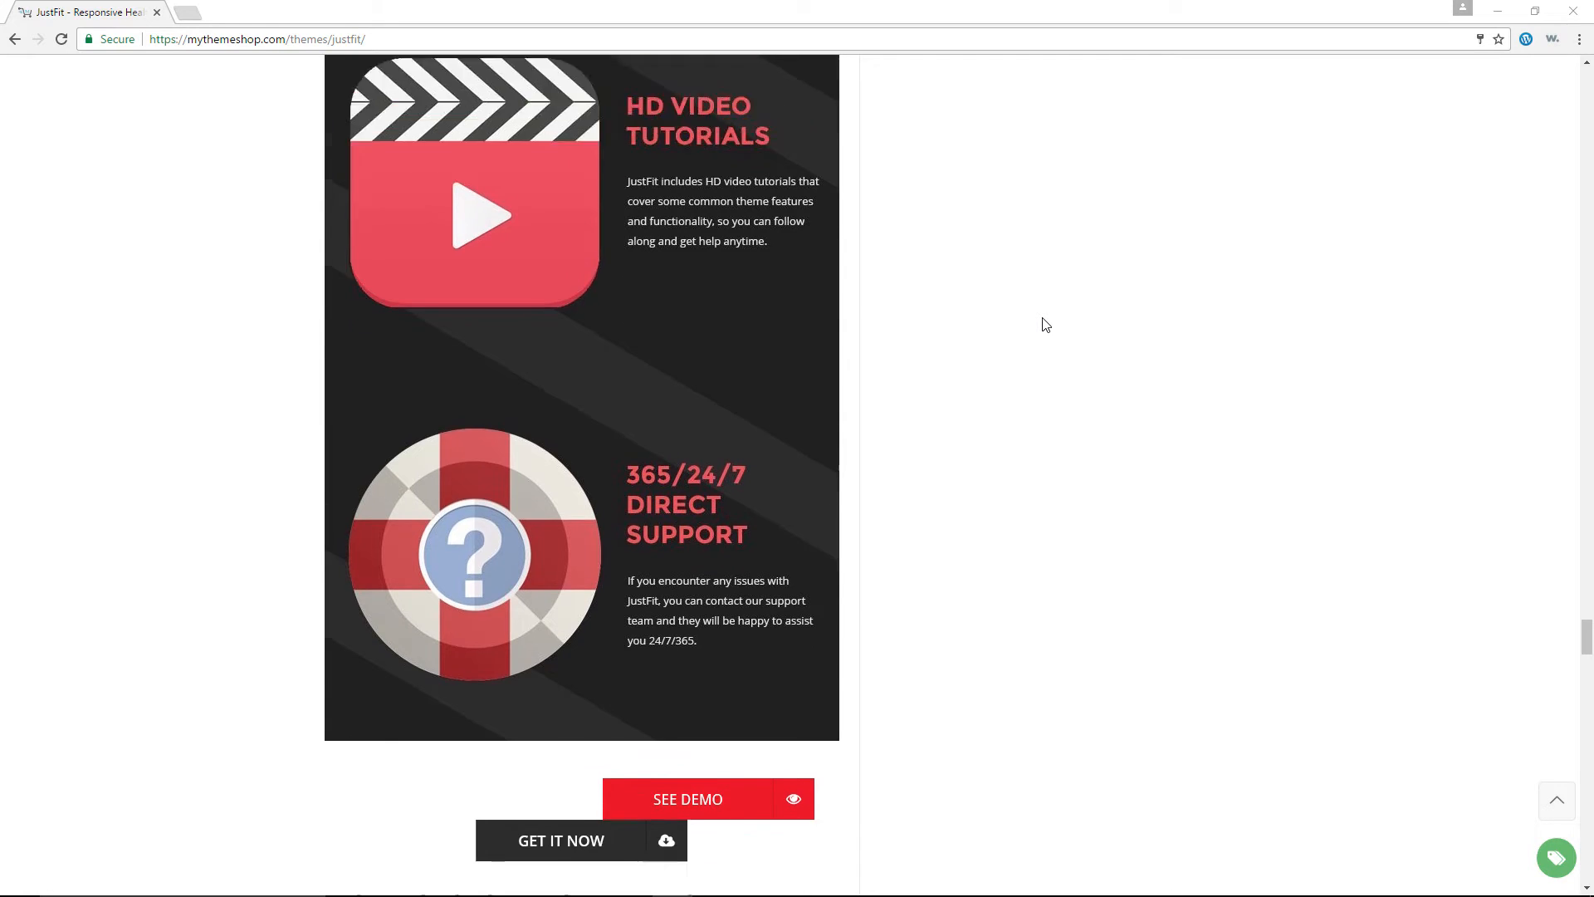
scroll("up", 3)
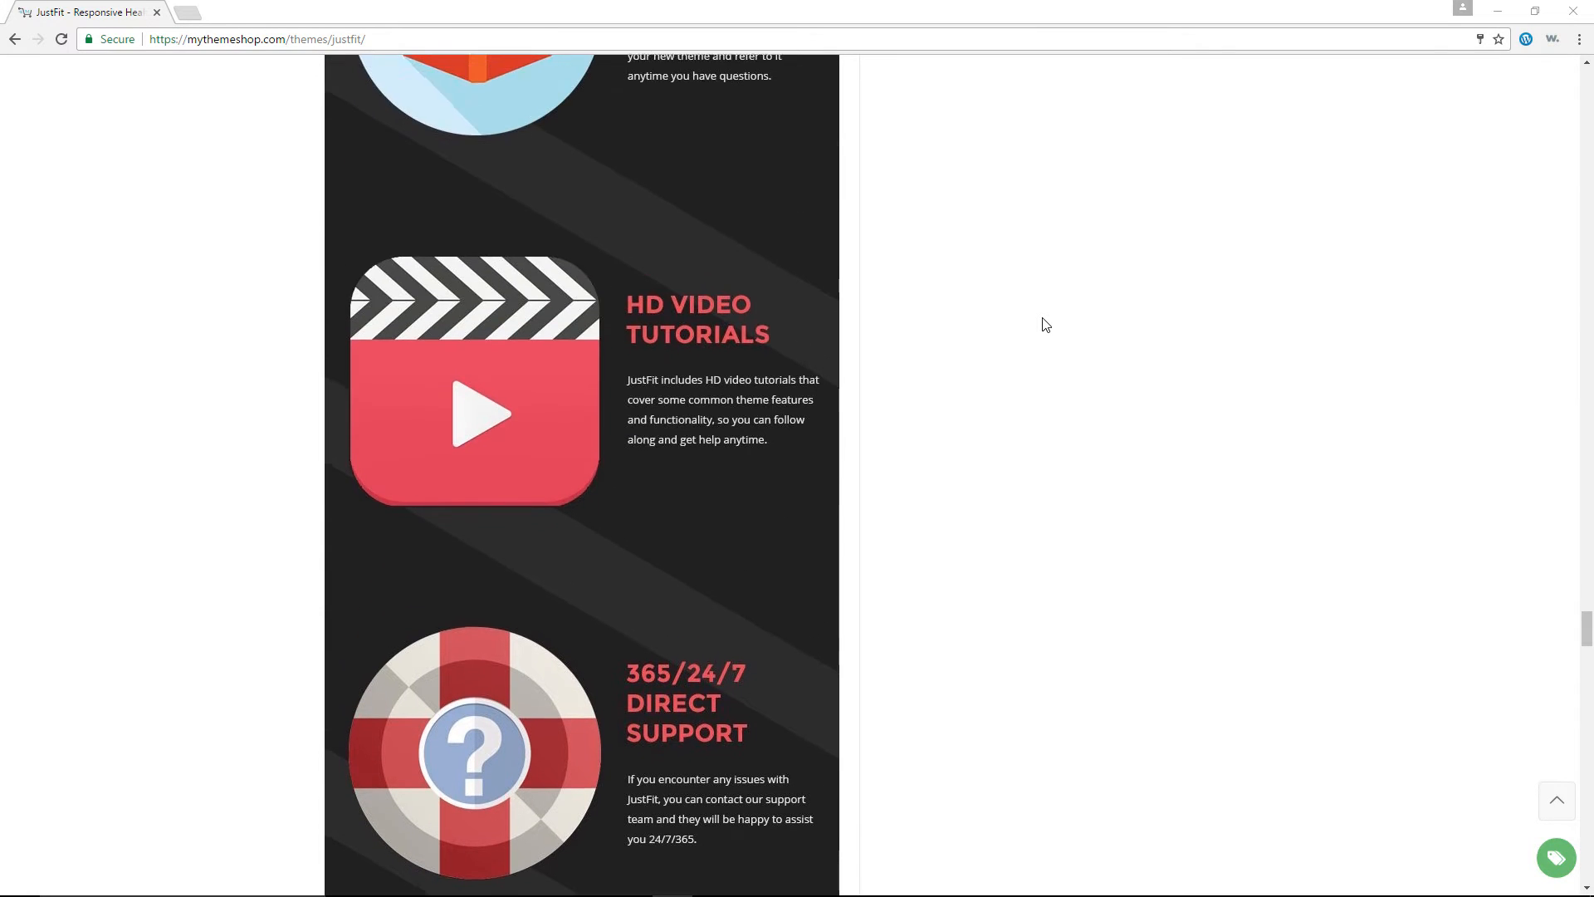
scroll("up", 3)
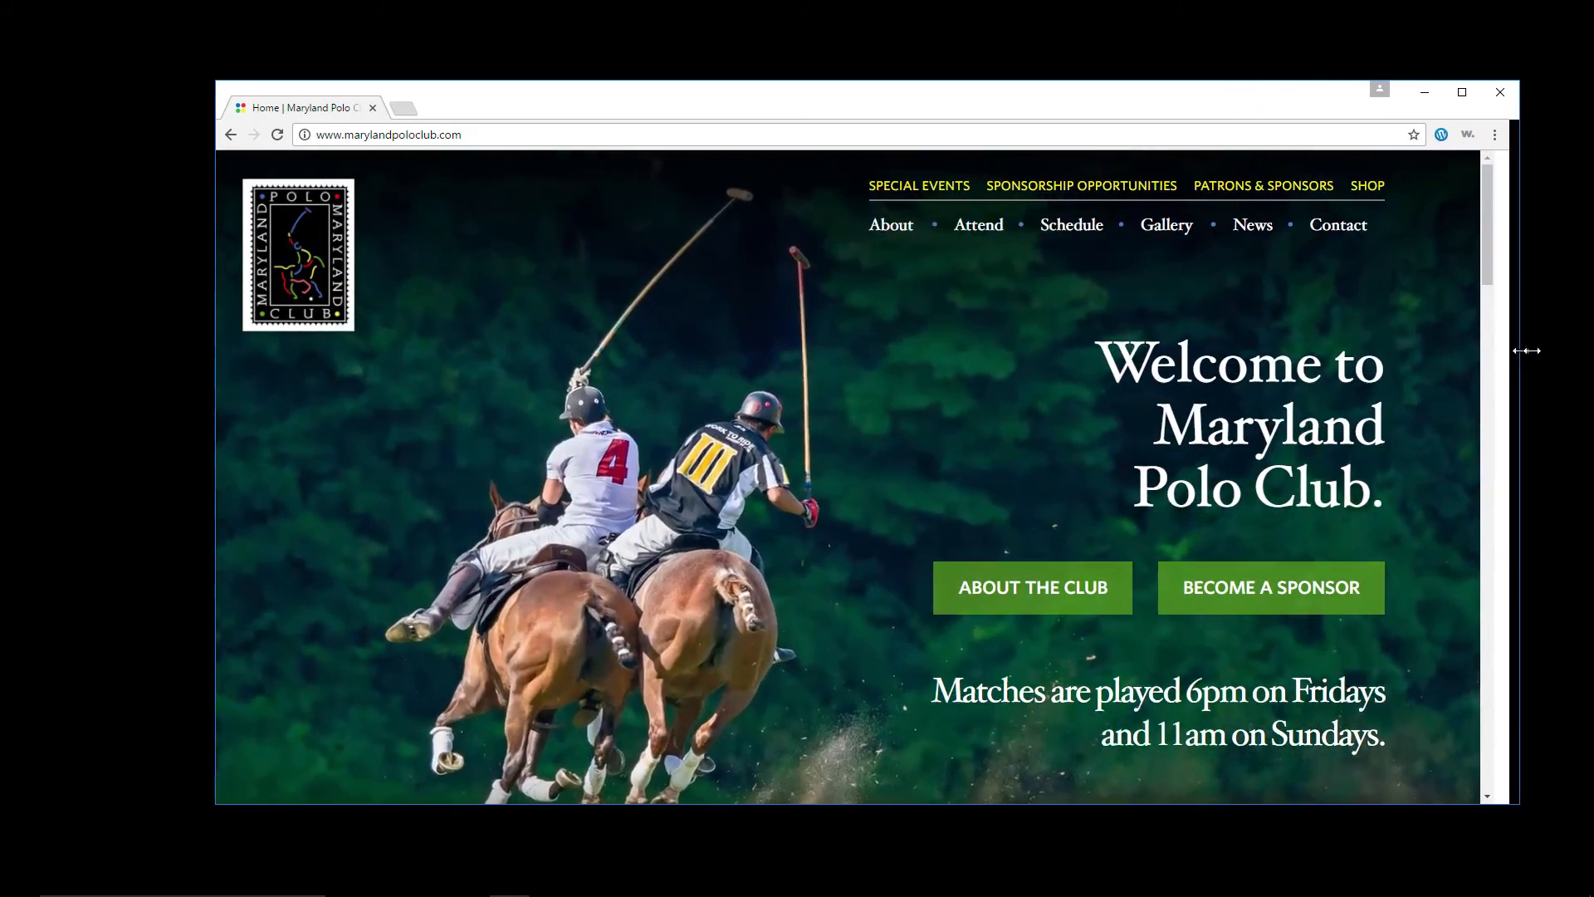
Narrow the Chrome window from its right edge to see the Maryland Polo Club layout reflow
left_click_drag(1530, 349, 1049, 350)
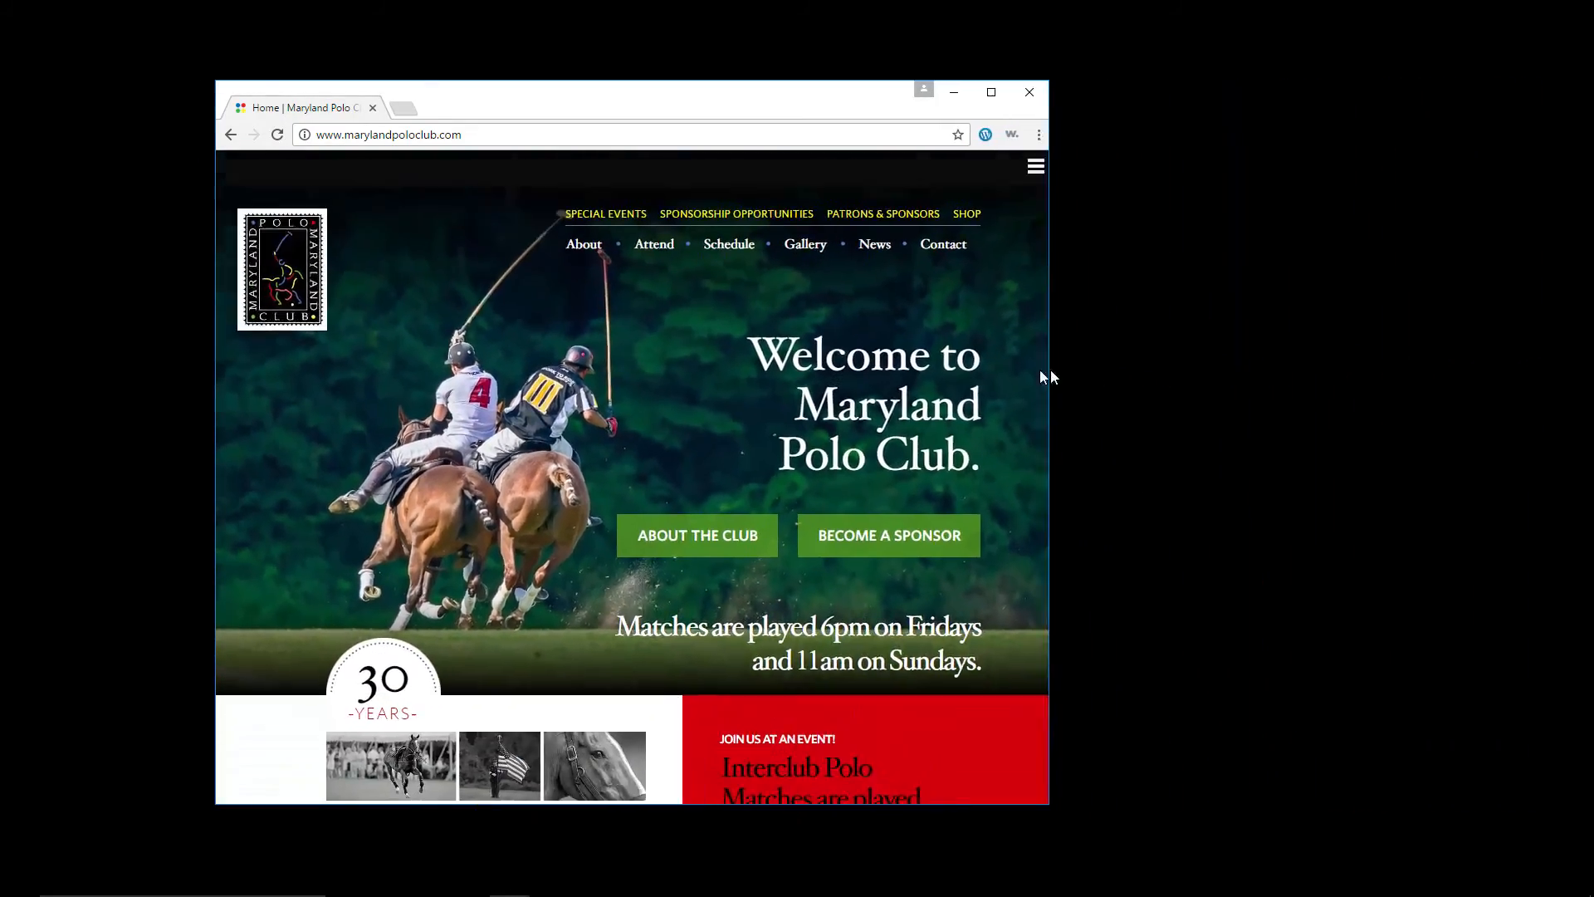